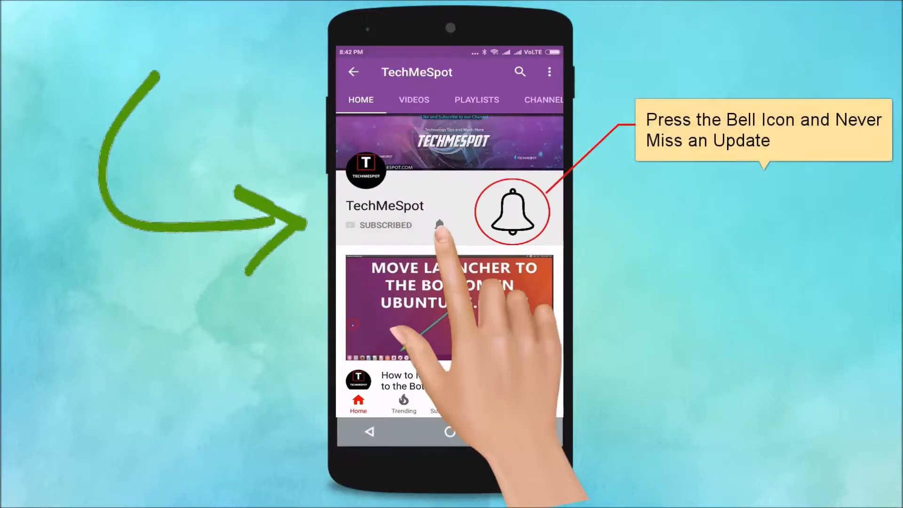
Step: Switch from the Notepad title file to the AirMirror window showing the phone
left_click(439, 224)
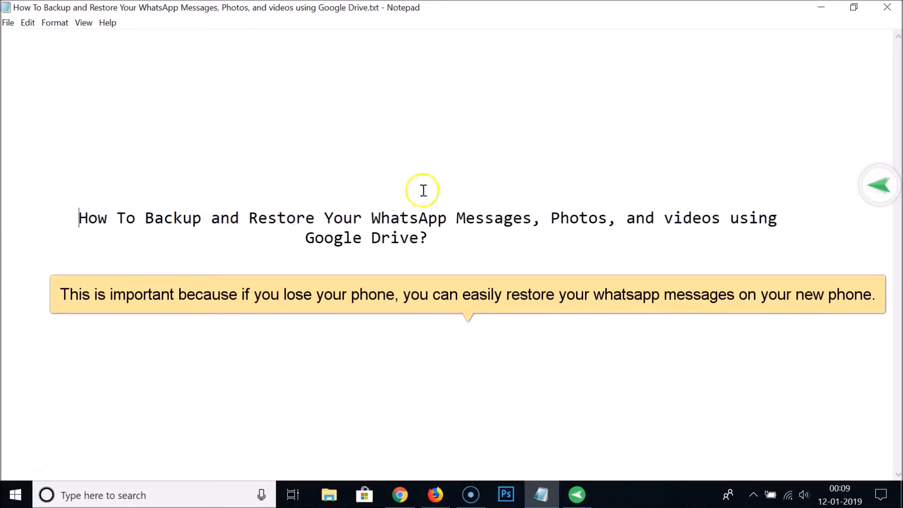
mouse_move(602, 225)
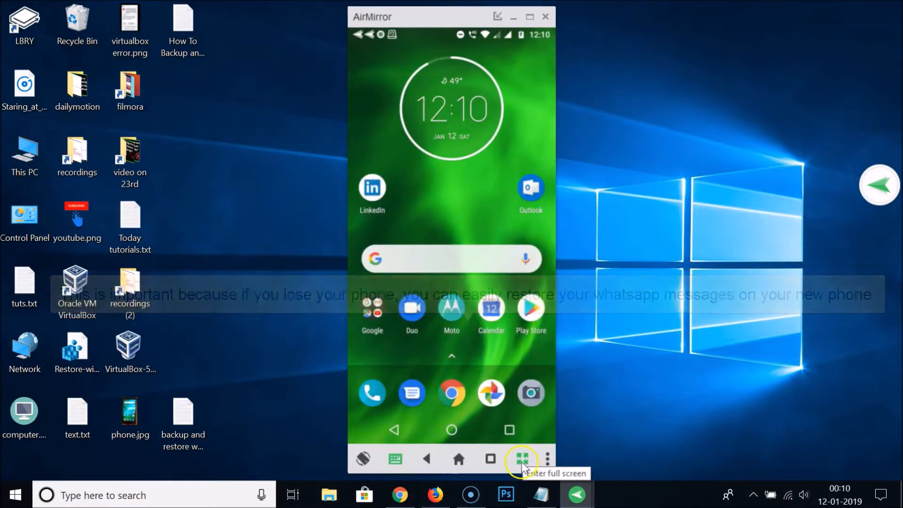
Step: Show the mirrored phone full screen and launch WhatsApp on it
left_click(521, 459)
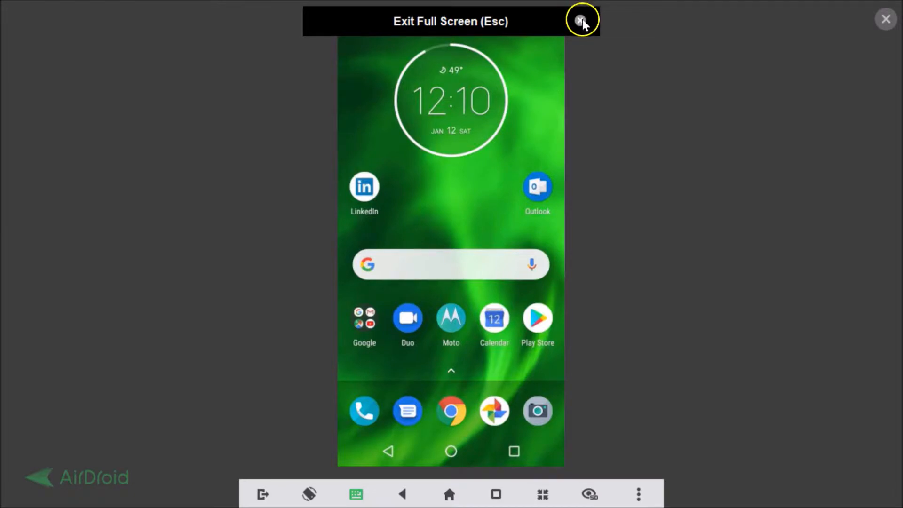
left_click(580, 20)
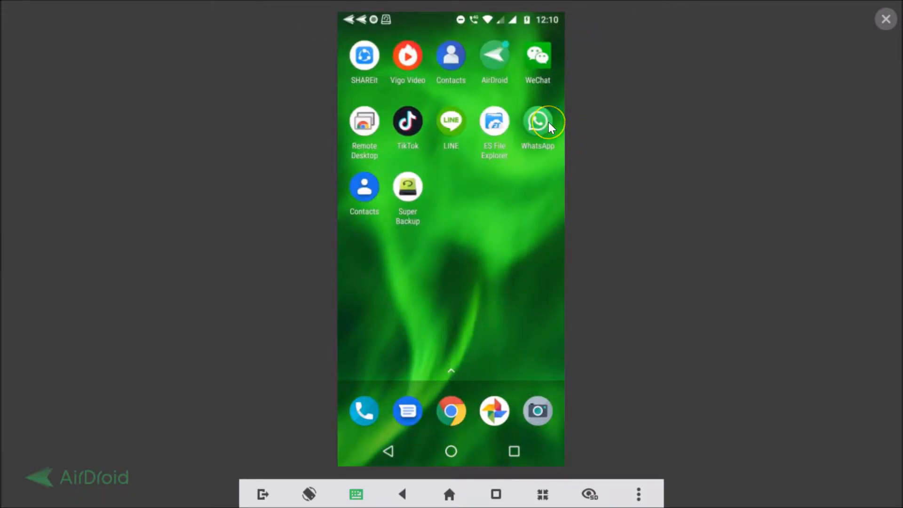
left_click(537, 121)
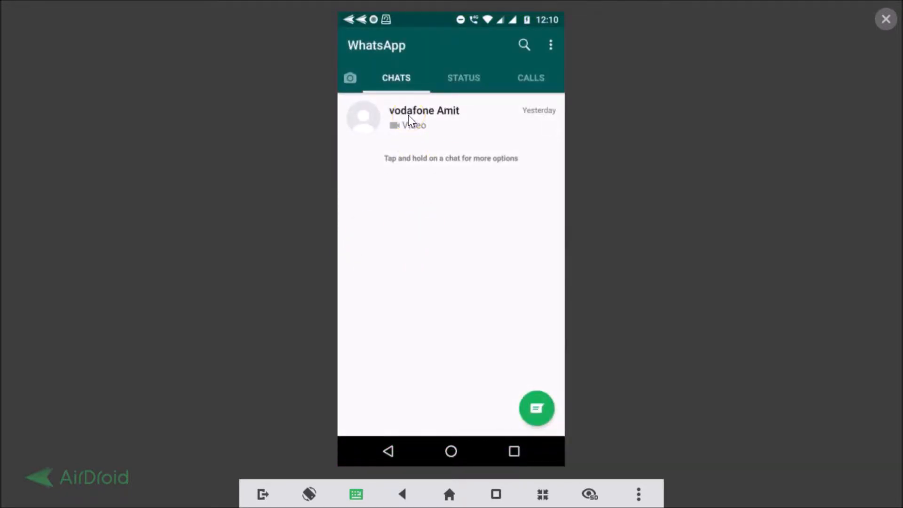
Step: Review the only conversation's messages, photo and video, then return to the chat list
left_click(424, 116)
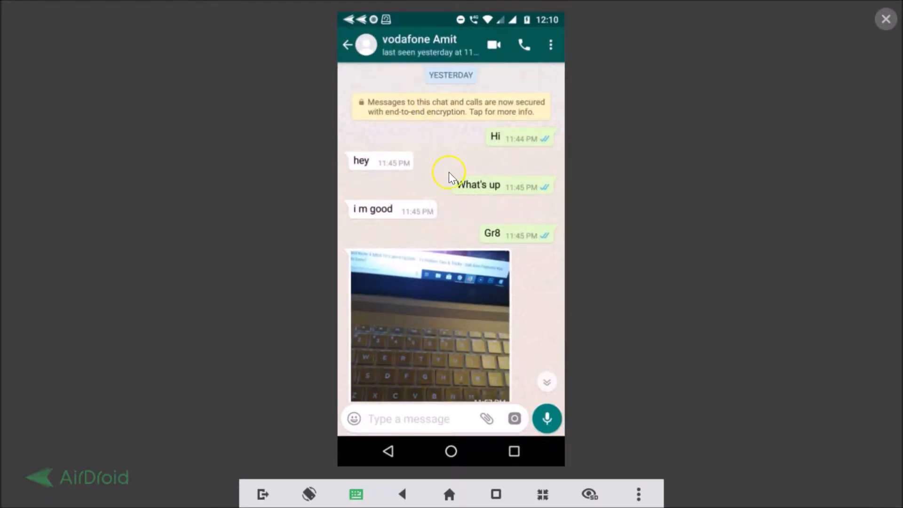
scroll("down", 3)
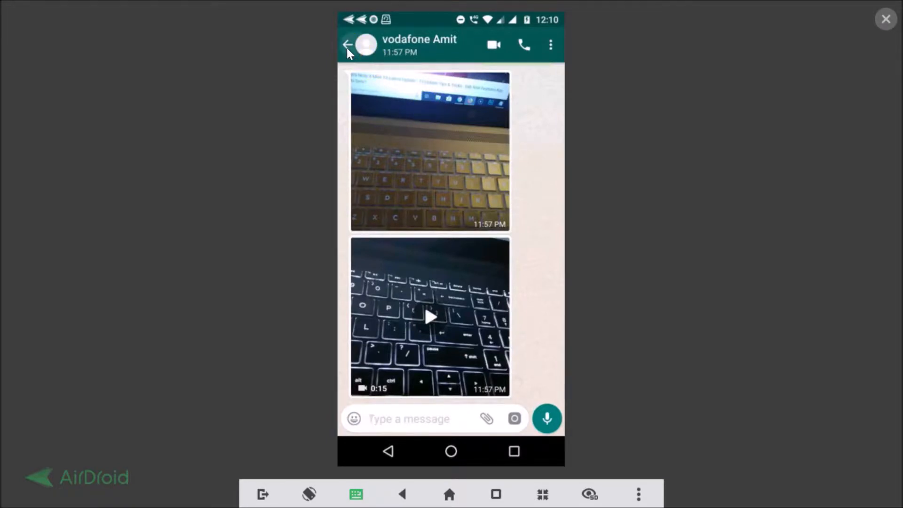
left_click(347, 45)
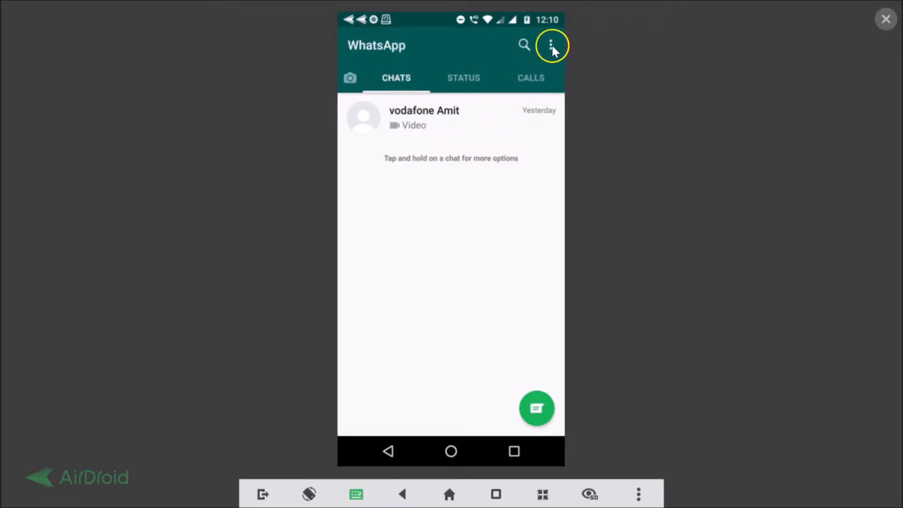
Step: Navigate through Settings and Chats to reach the Chat backup page
left_click(552, 46)
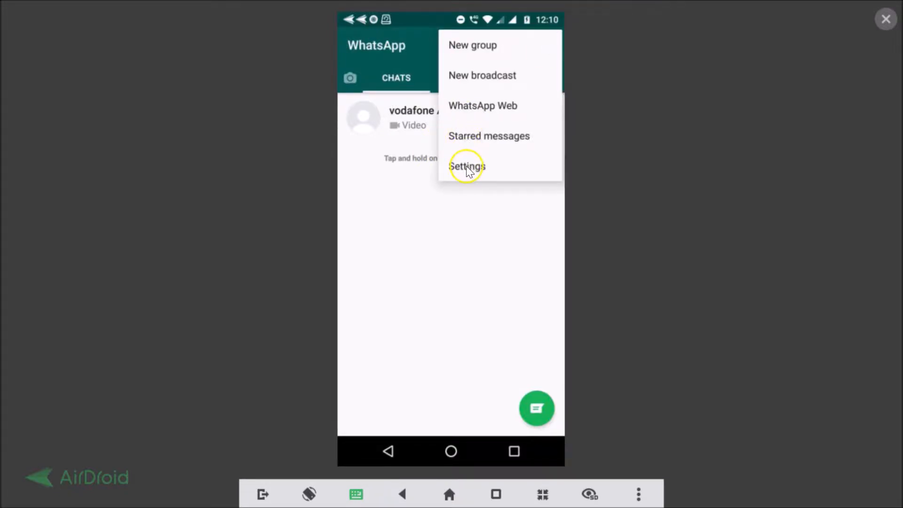
left_click(467, 166)
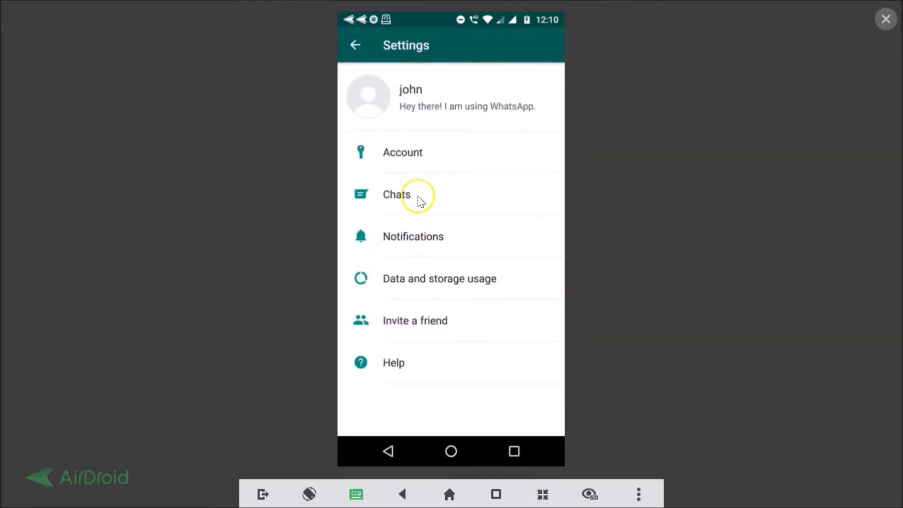
left_click(396, 194)
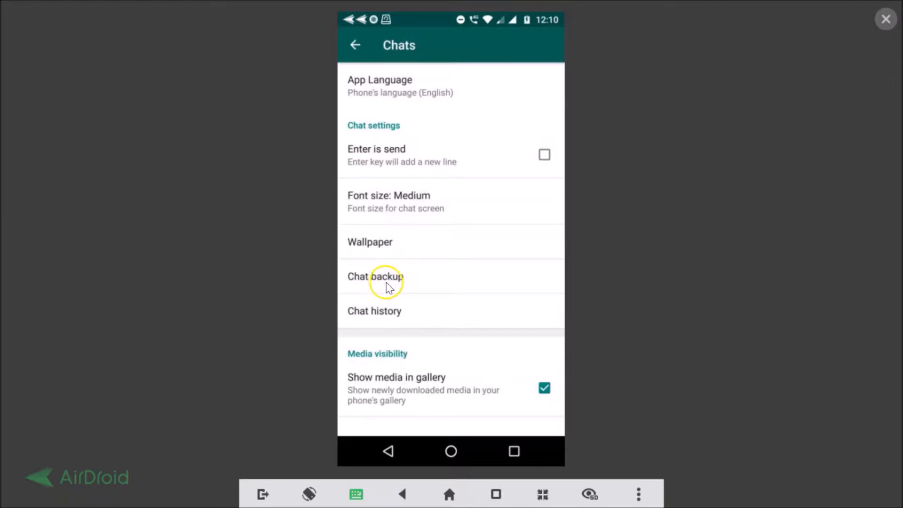
left_click(375, 276)
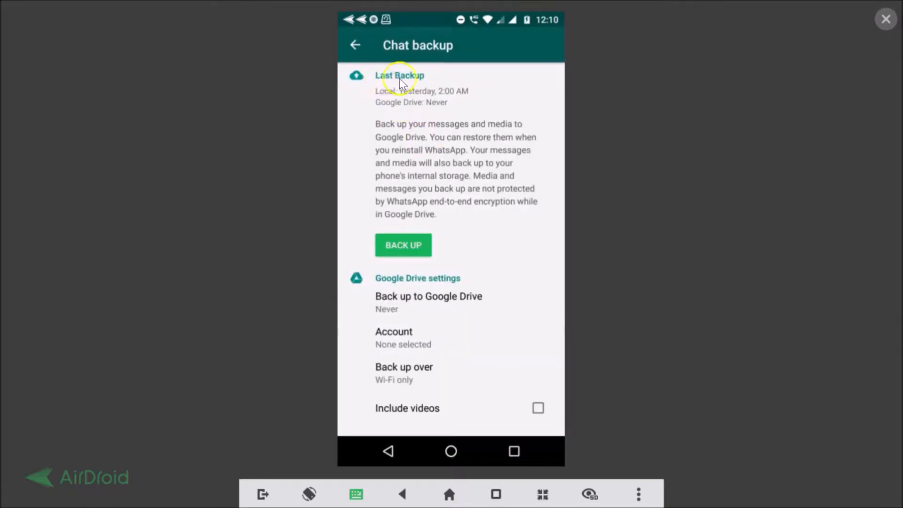
mouse_move(403, 111)
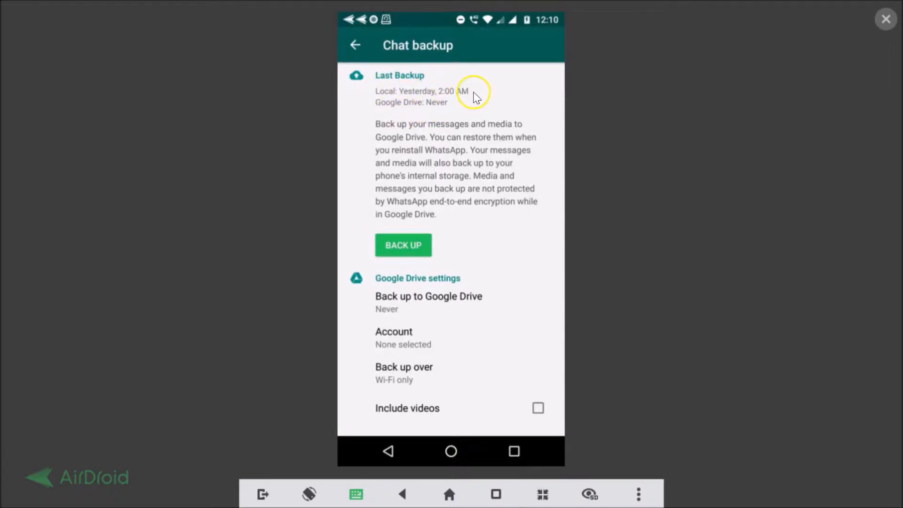
mouse_move(423, 94)
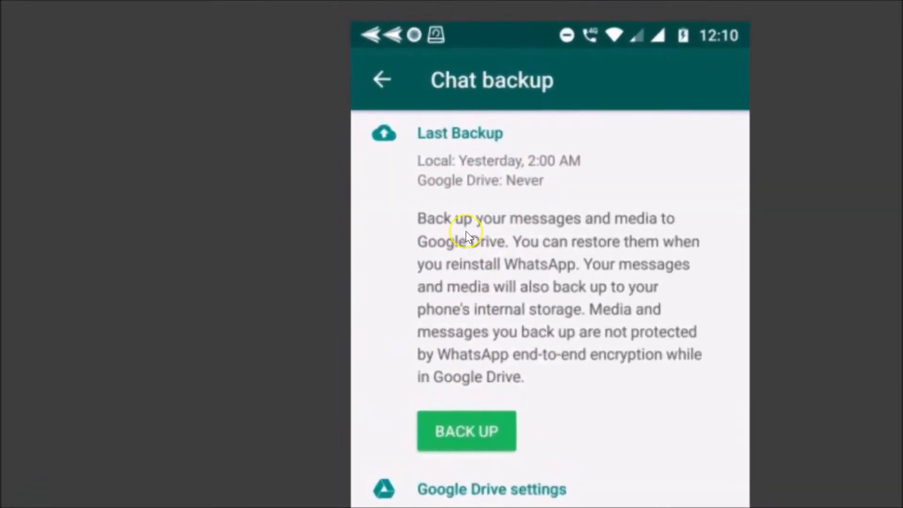
mouse_move(441, 244)
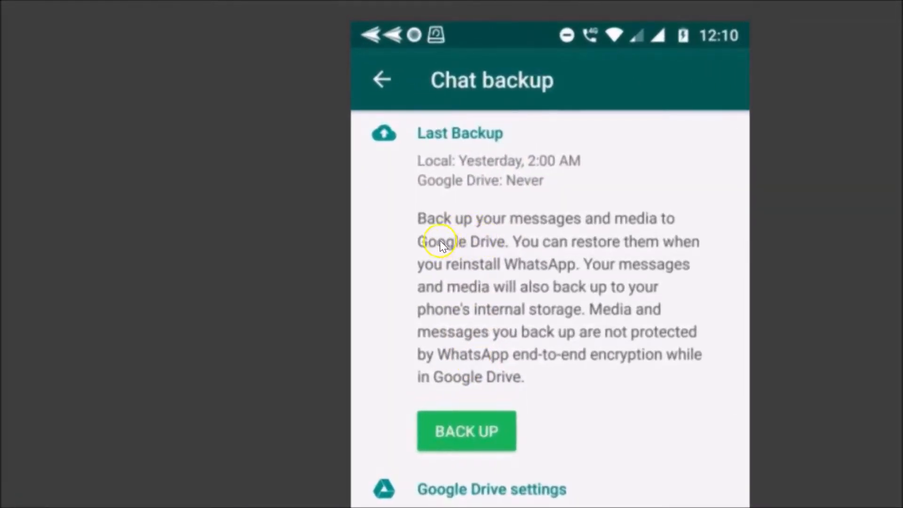
mouse_move(531, 257)
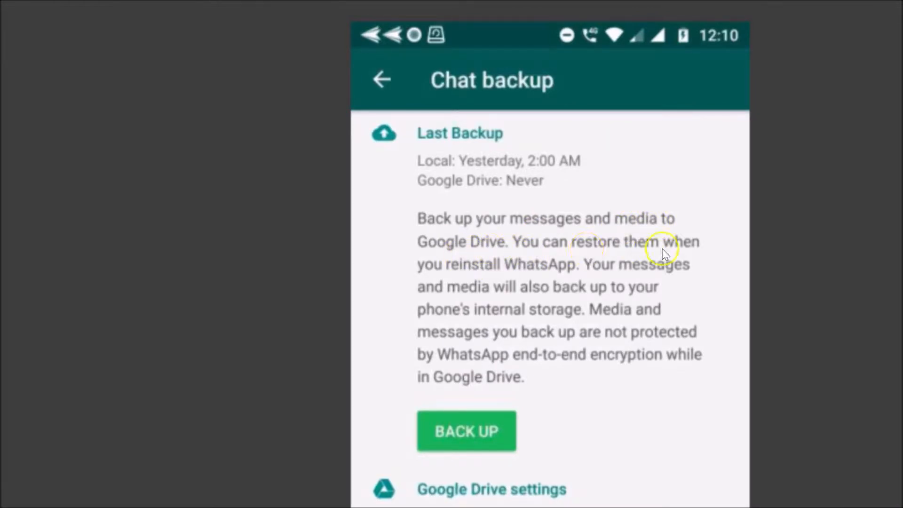
mouse_move(570, 273)
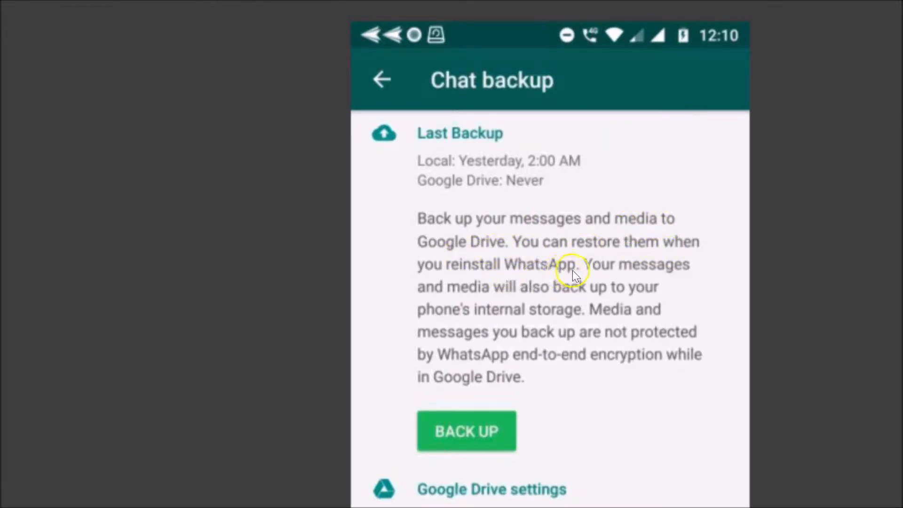
mouse_move(486, 305)
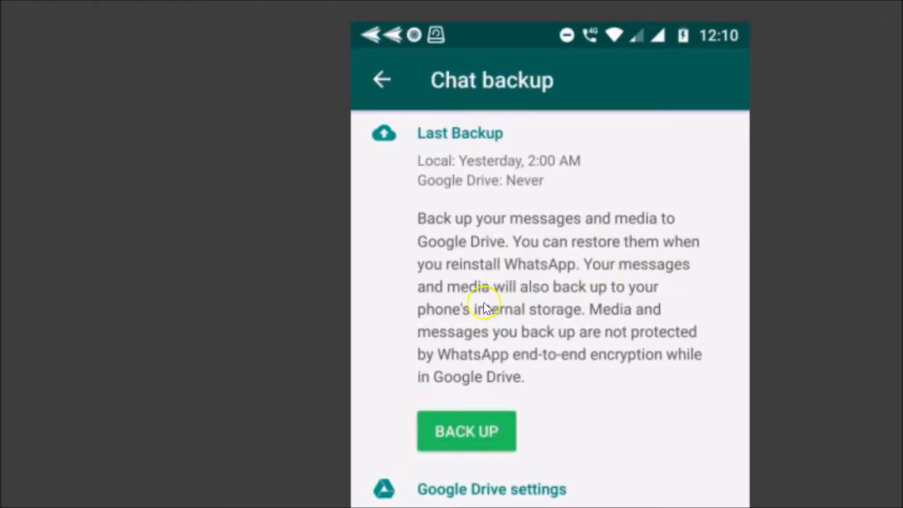
mouse_move(653, 283)
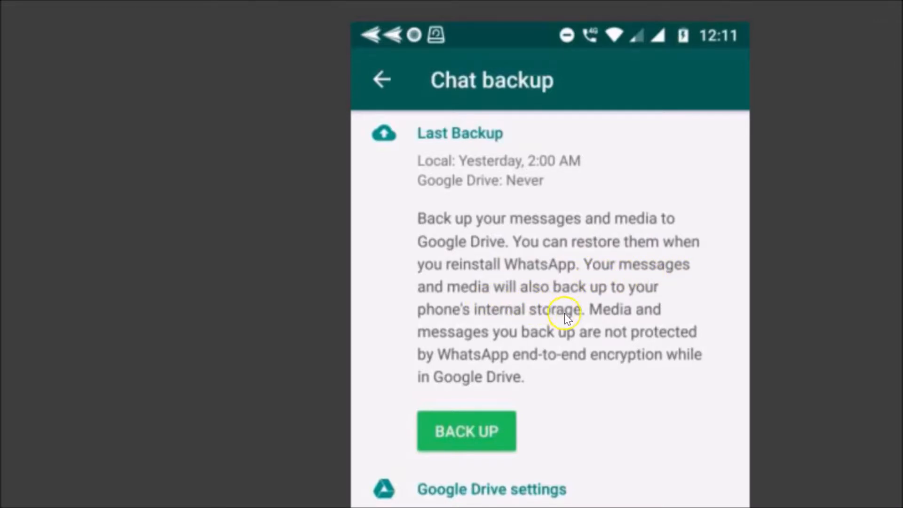
mouse_move(558, 343)
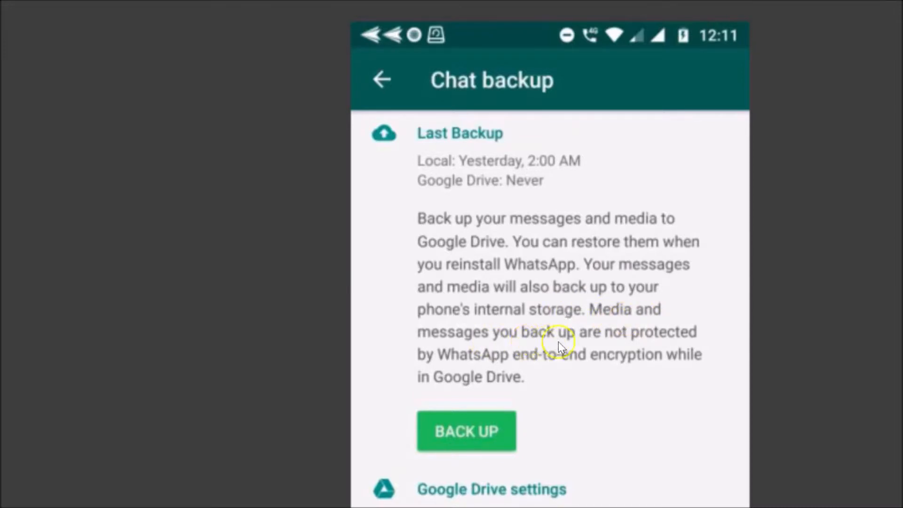
mouse_move(490, 369)
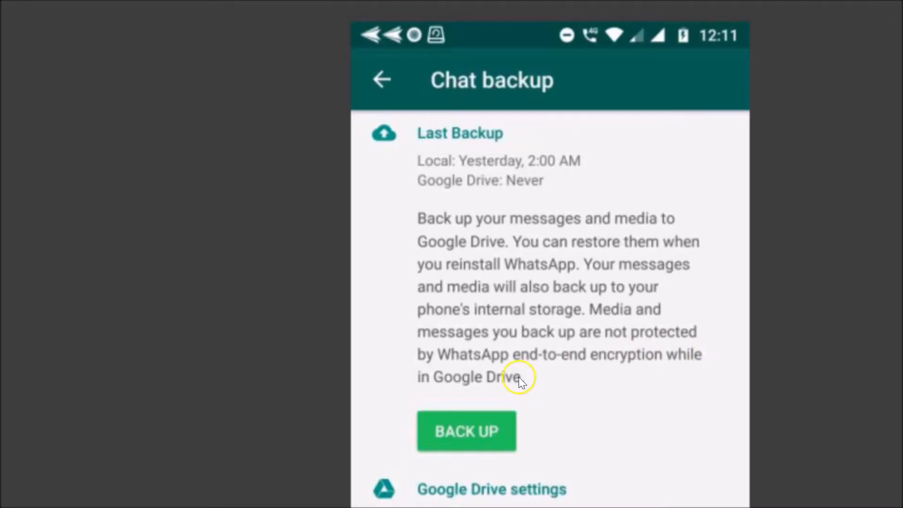
mouse_move(550, 374)
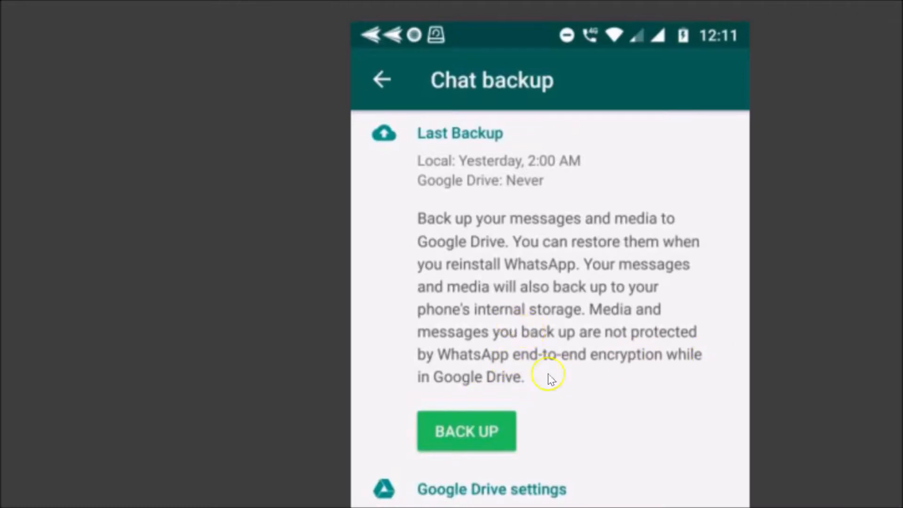
mouse_move(573, 423)
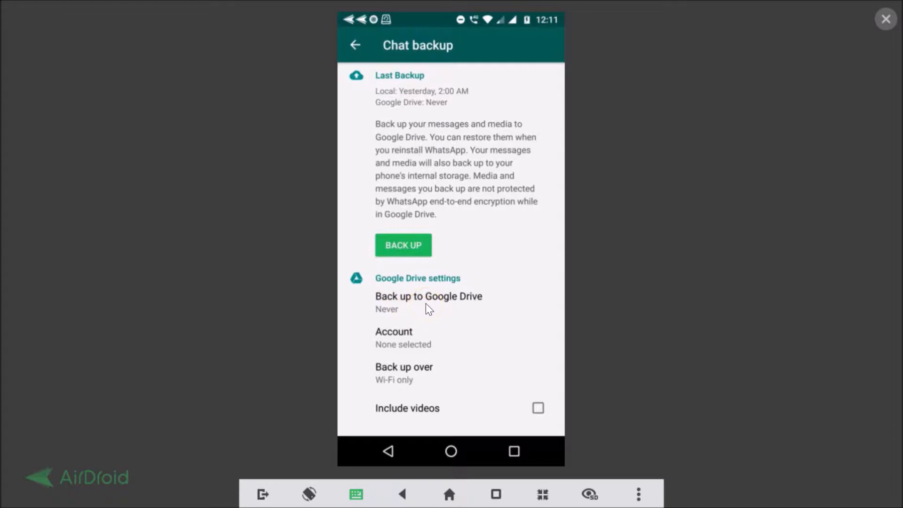
Step: Bring up the Back up to Google Drive frequency choices (never, on tap, daily, weekly, monthly)
left_click(429, 302)
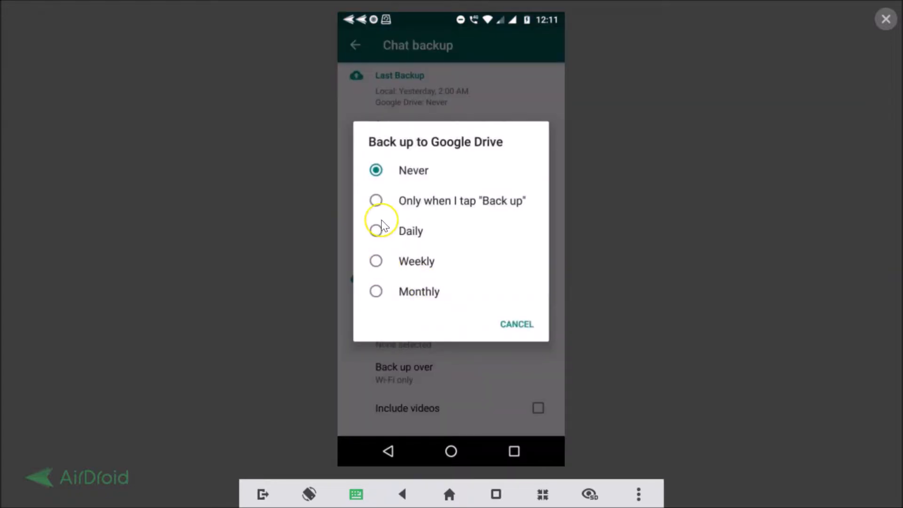
mouse_move(395, 252)
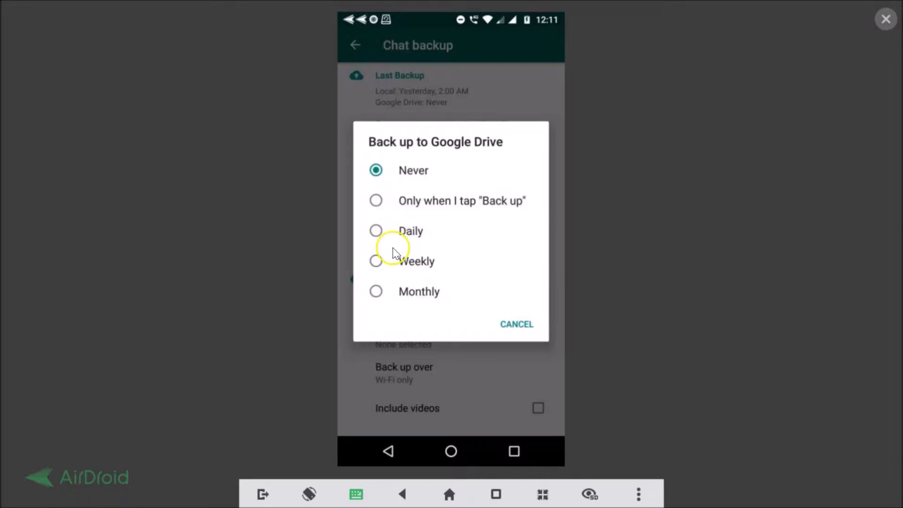
mouse_move(398, 233)
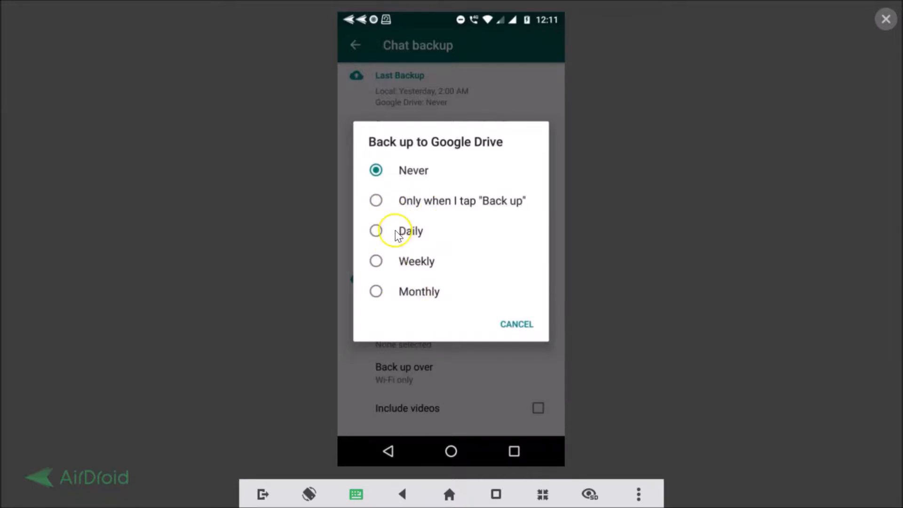
mouse_move(452, 282)
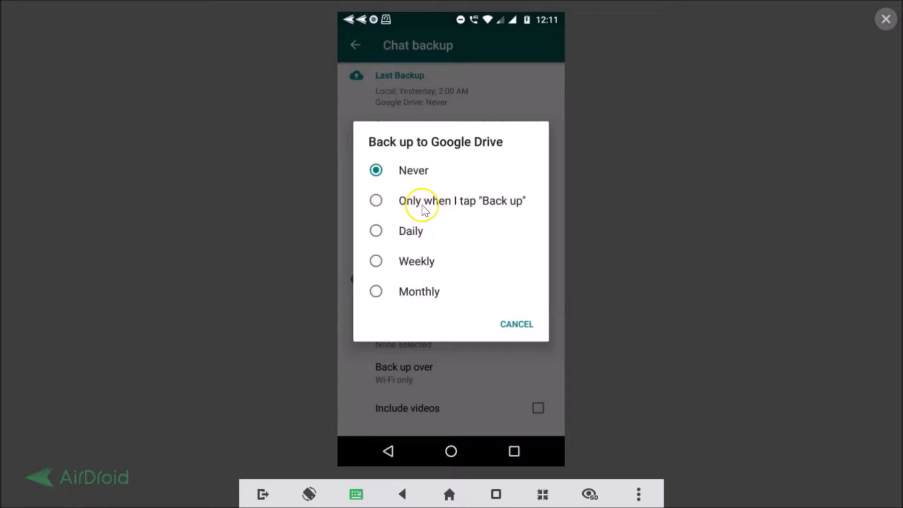
mouse_move(440, 208)
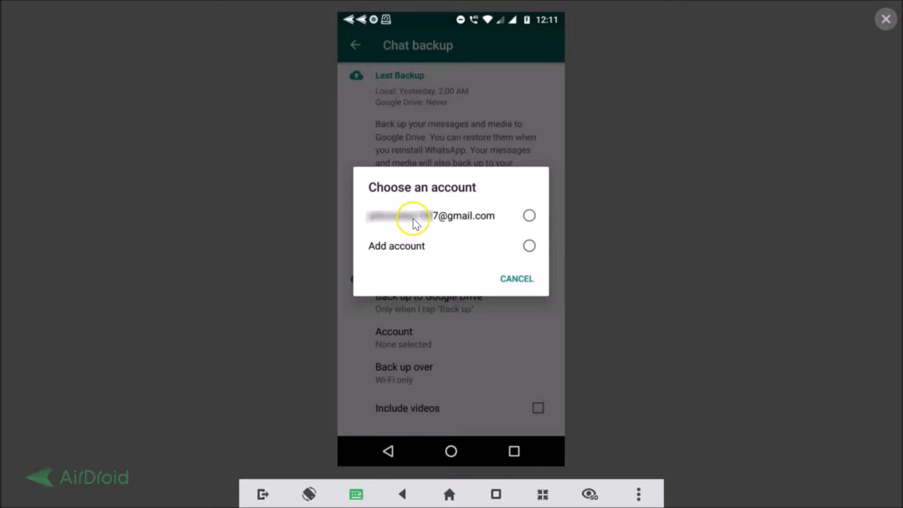
mouse_move(530, 216)
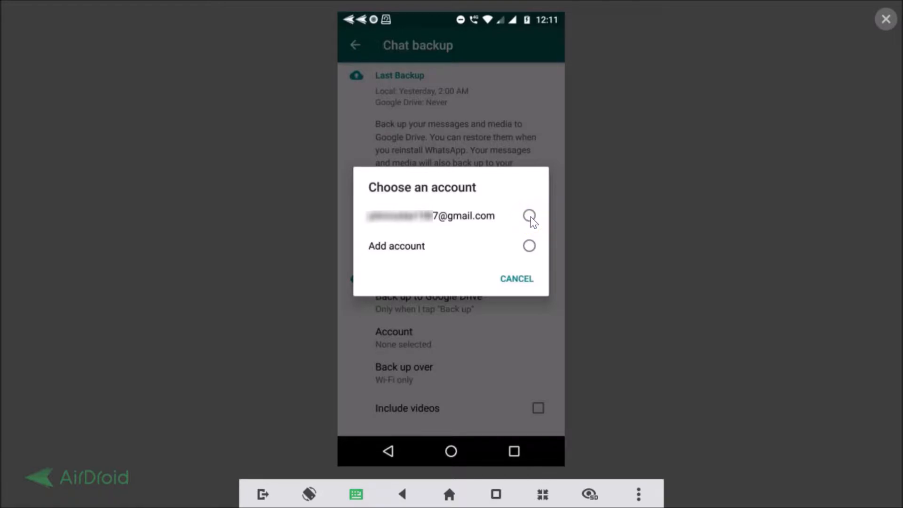
Step: Link the Gmail account to use for Google Drive chat backups
left_click(528, 215)
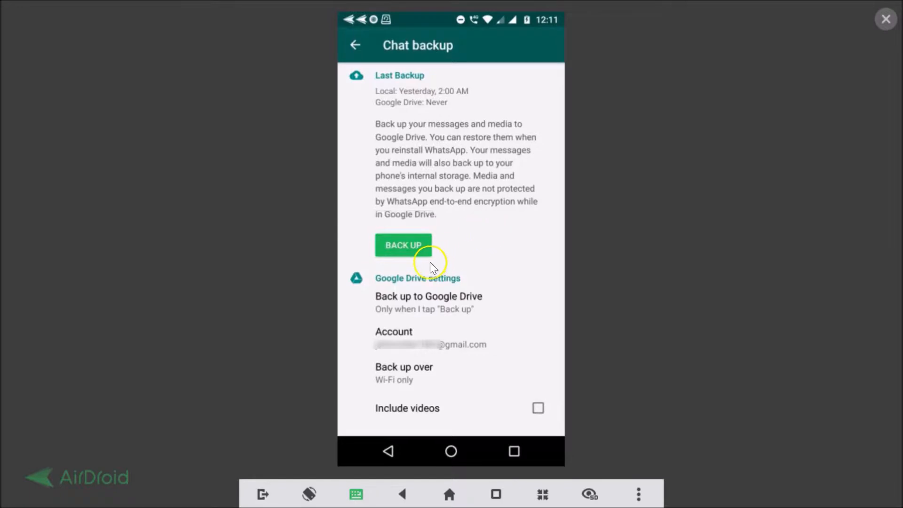
mouse_move(401, 344)
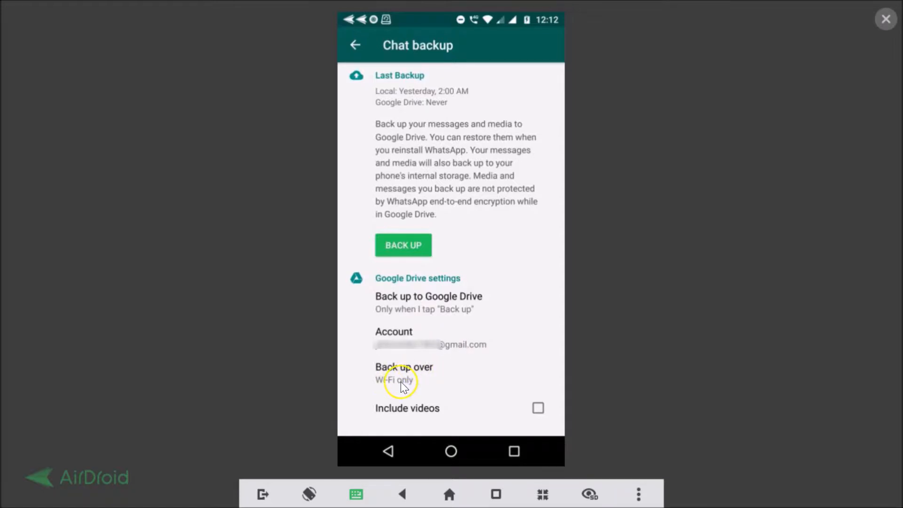
mouse_move(413, 384)
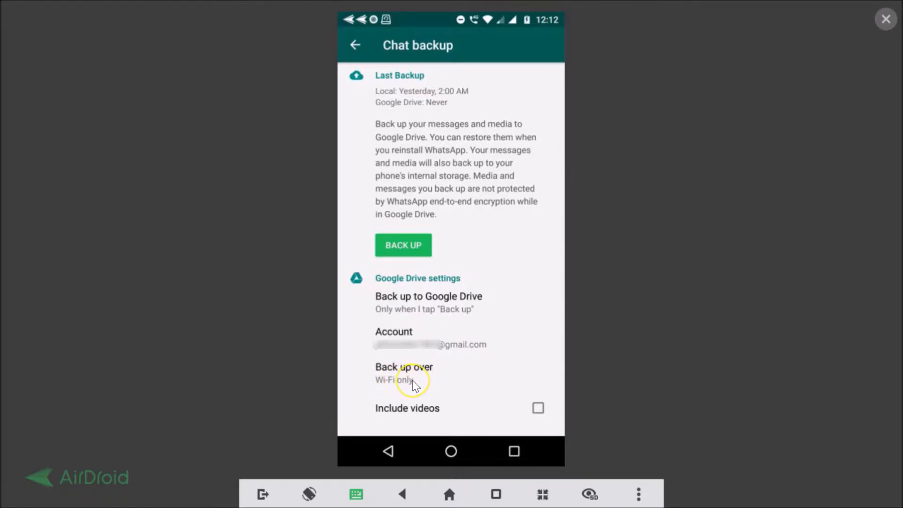
Step: Keep backups over Wi-Fi only and include videos, adding 8.4 MB to upload
left_click(404, 373)
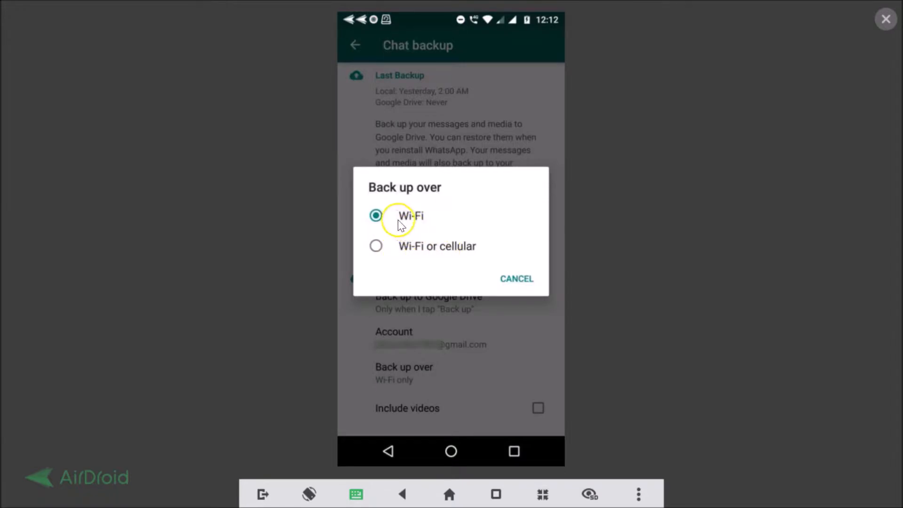
mouse_move(423, 221)
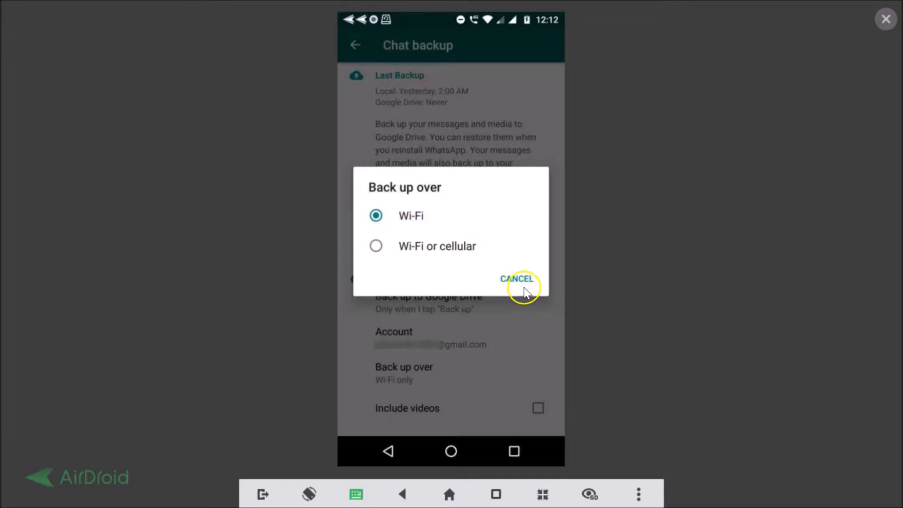
left_click(516, 278)
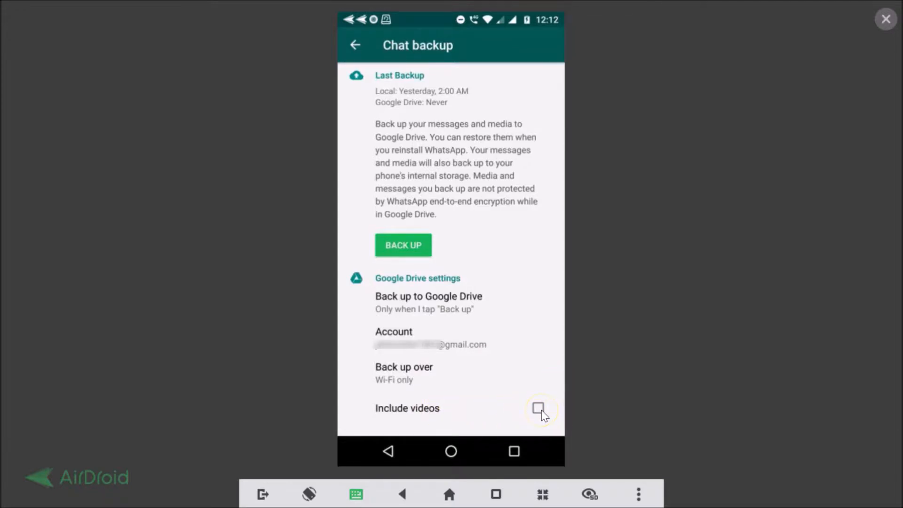
left_click(537, 409)
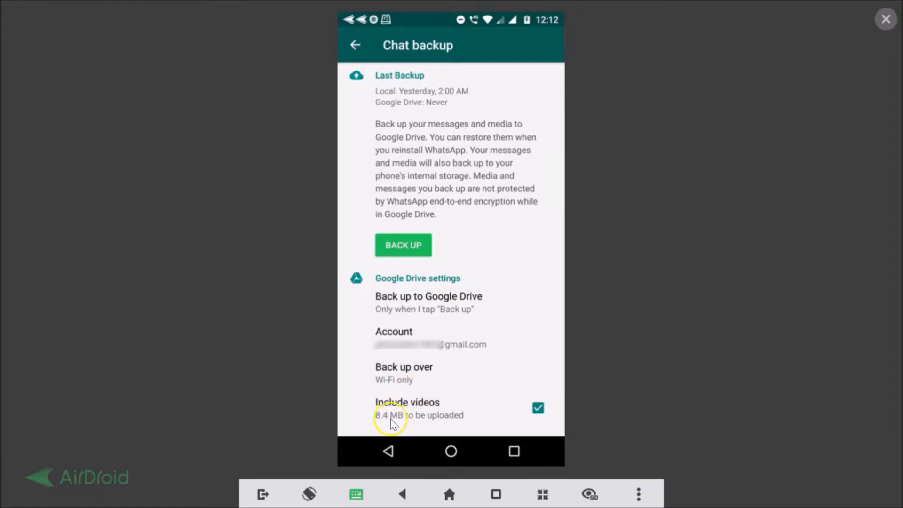
mouse_move(444, 423)
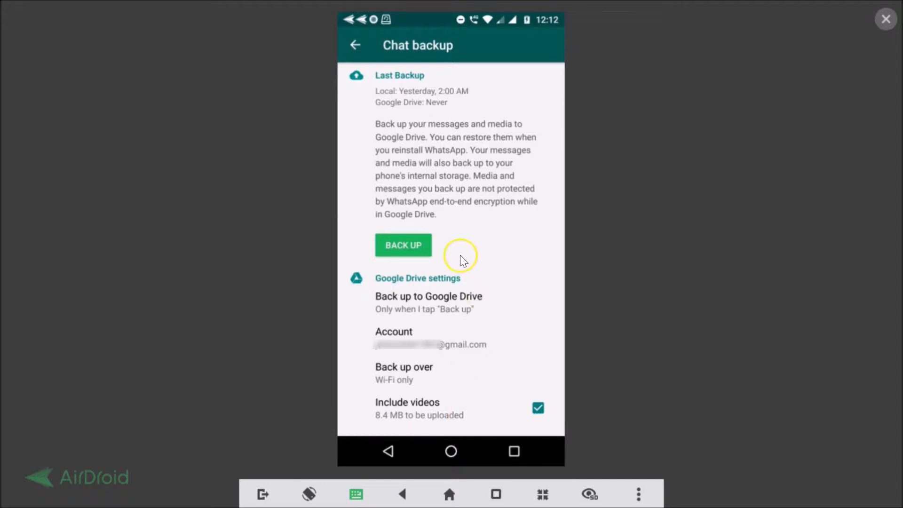
mouse_move(419, 318)
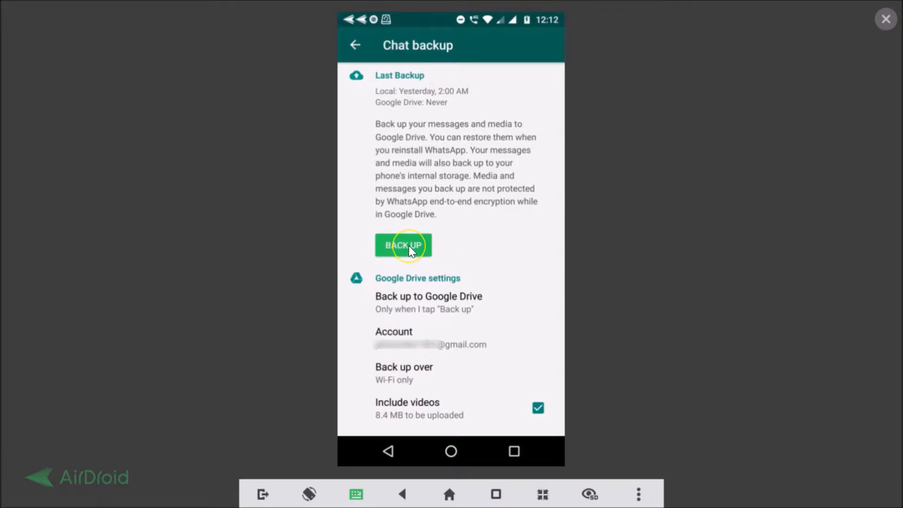
Step: Run the first Google Drive backup, uploading 10 MB plus 8.4 MB of videos
left_click(403, 245)
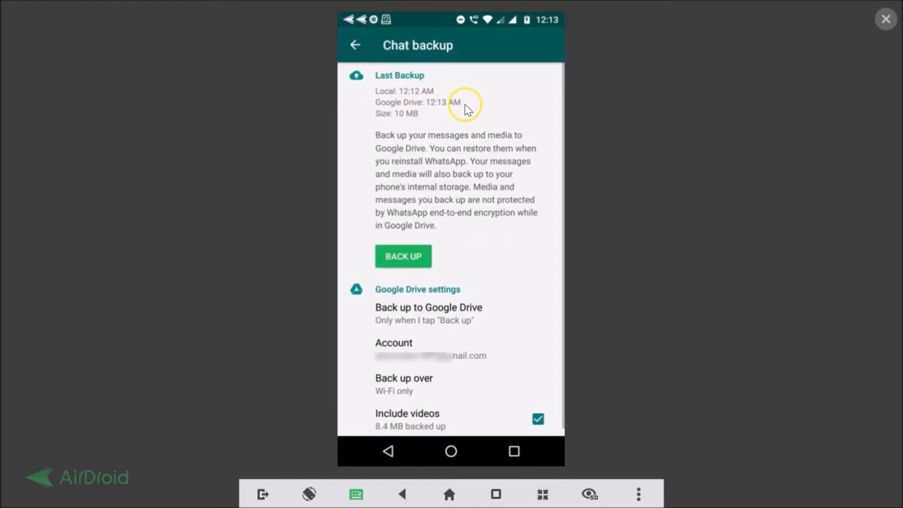
mouse_move(436, 110)
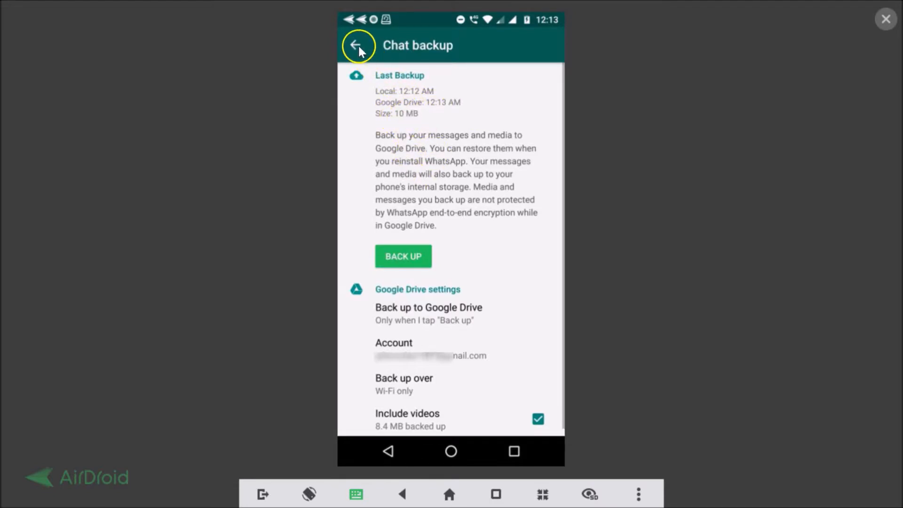
Step: Back out of WhatsApp settings to the home screen and show WhatsApp's App info page
left_click(357, 46)
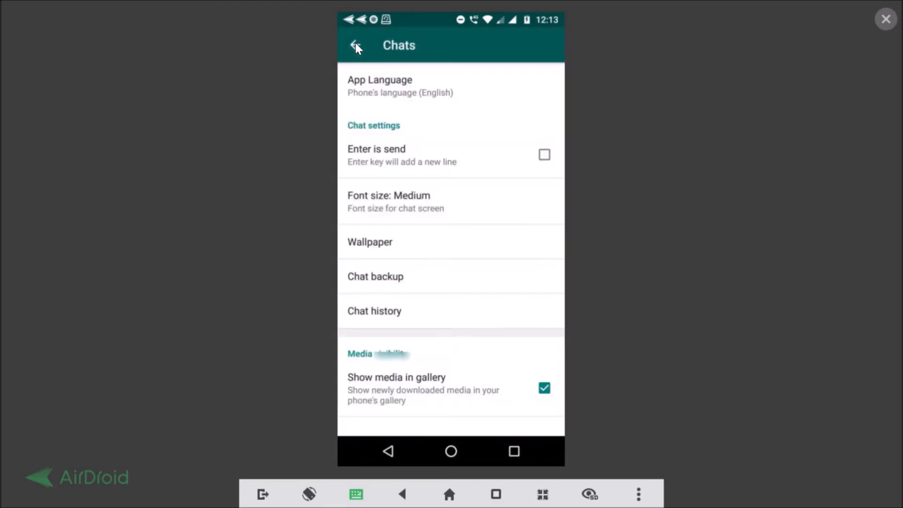
left_click(355, 45)
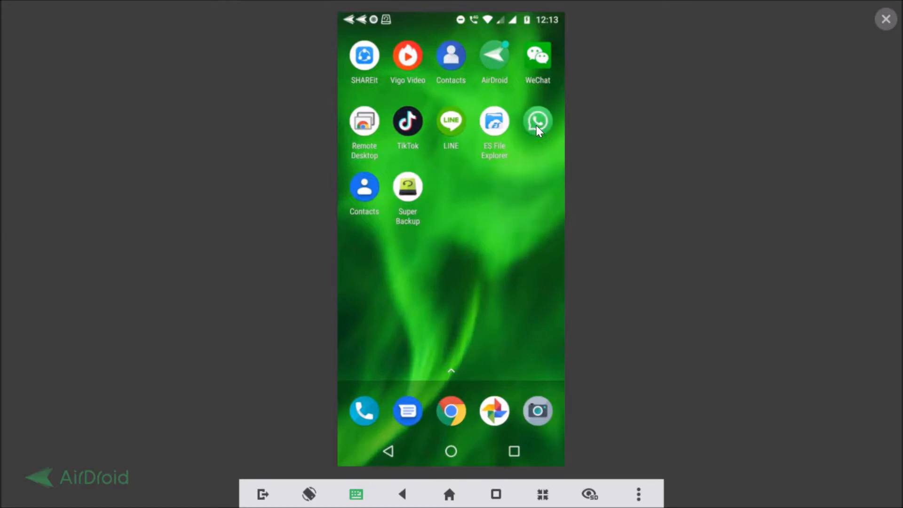
left_click(537, 120)
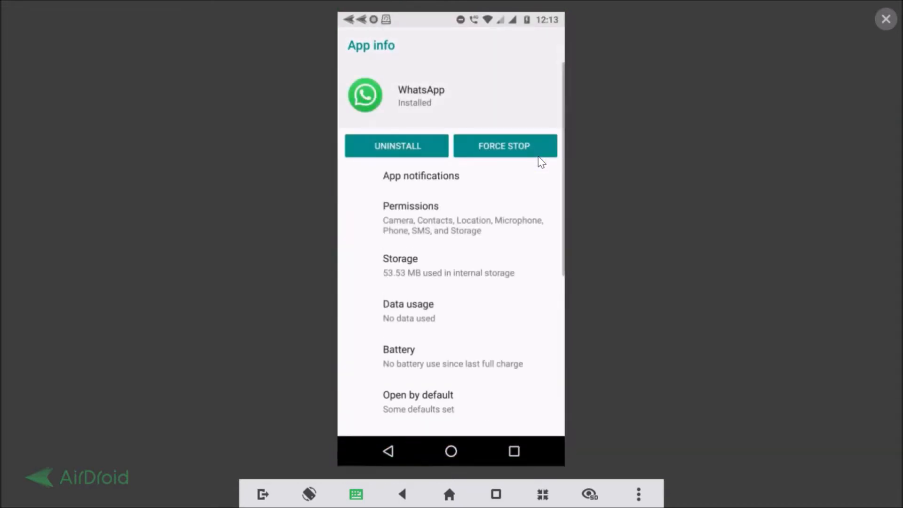
Step: Uninstall WhatsApp from the App info page and confirm its removal
left_click(397, 146)
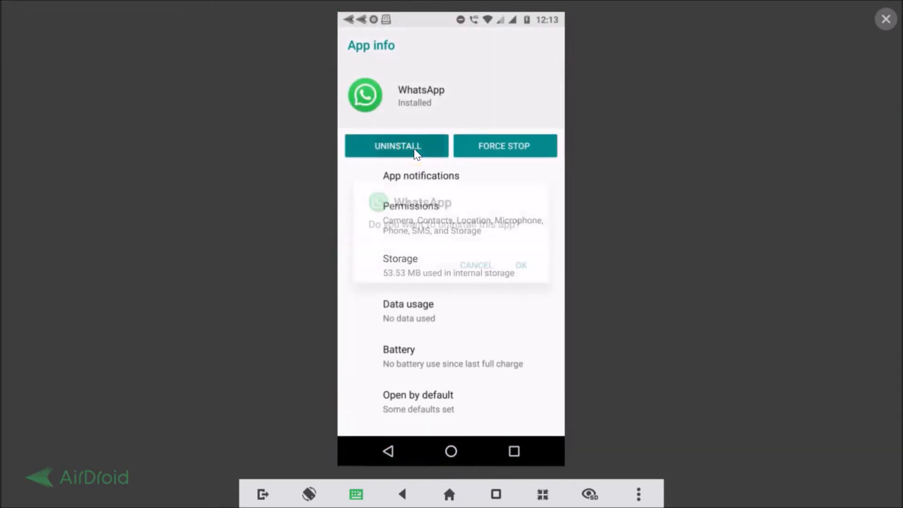
left_click(396, 146)
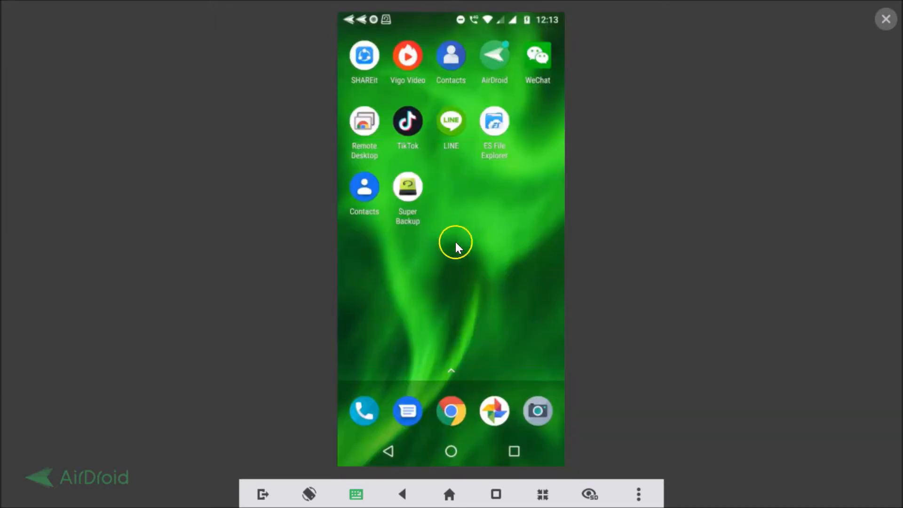
mouse_move(471, 238)
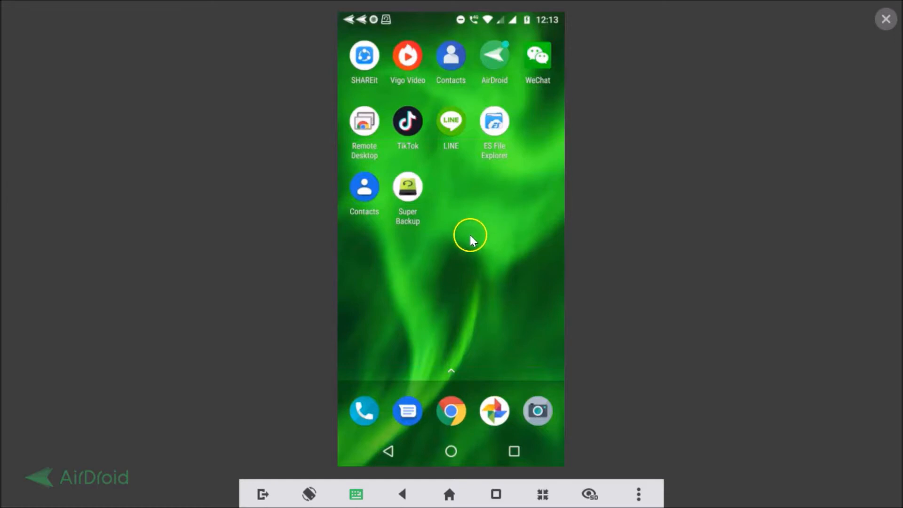
mouse_move(449, 286)
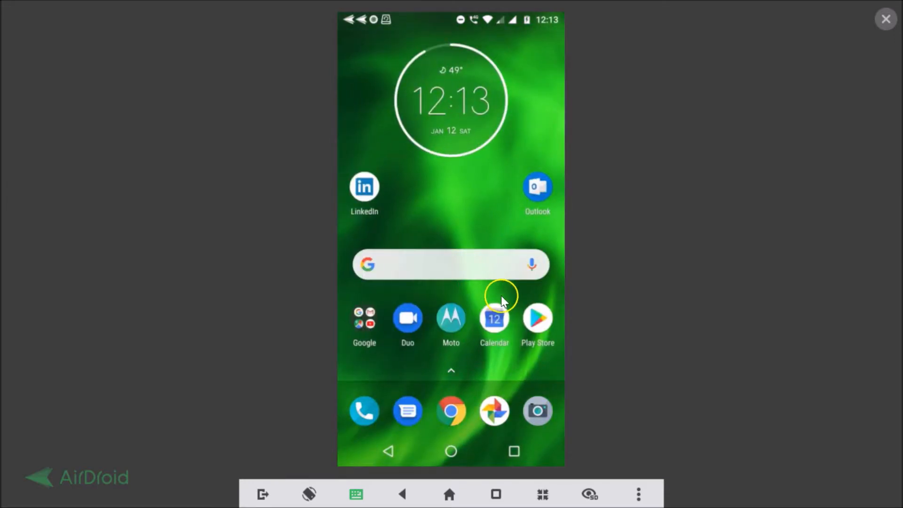
mouse_move(537, 318)
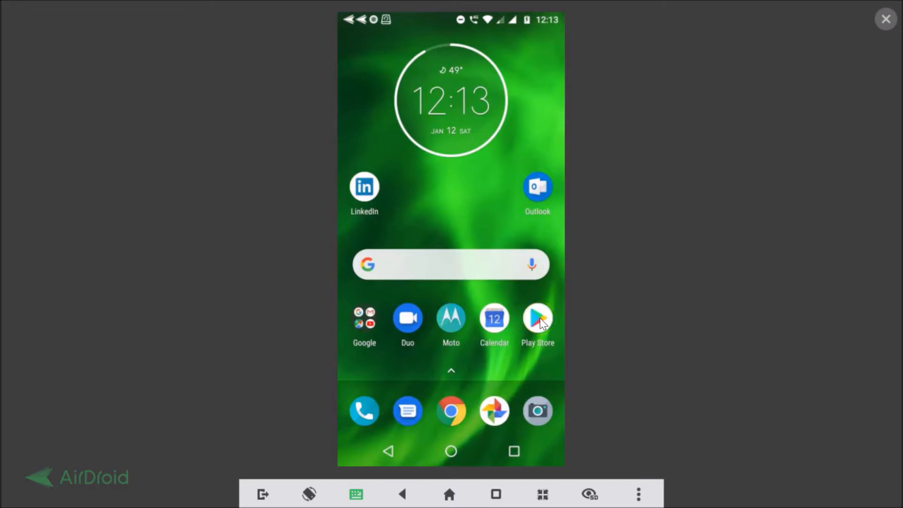
Step: Search the Play Store for WhatsApp Messenger and install it again
left_click(537, 318)
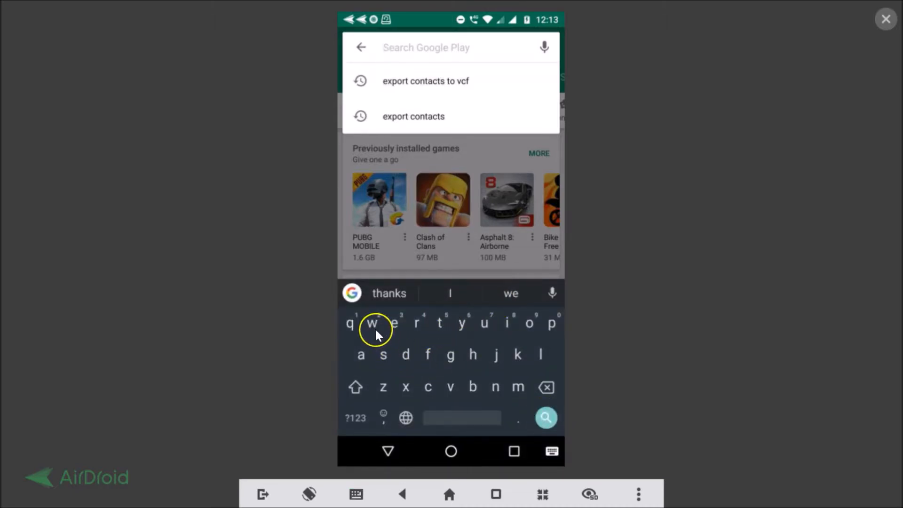
type("whatsapp messenger")
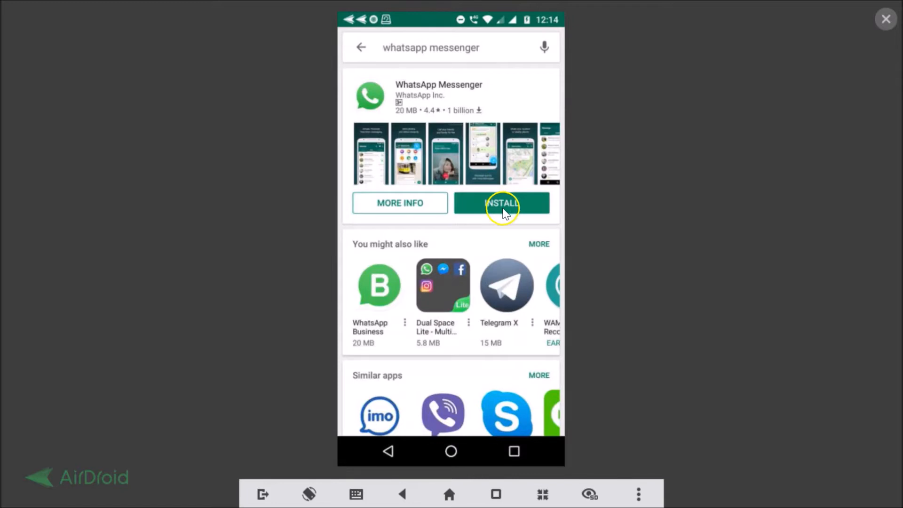
left_click(501, 202)
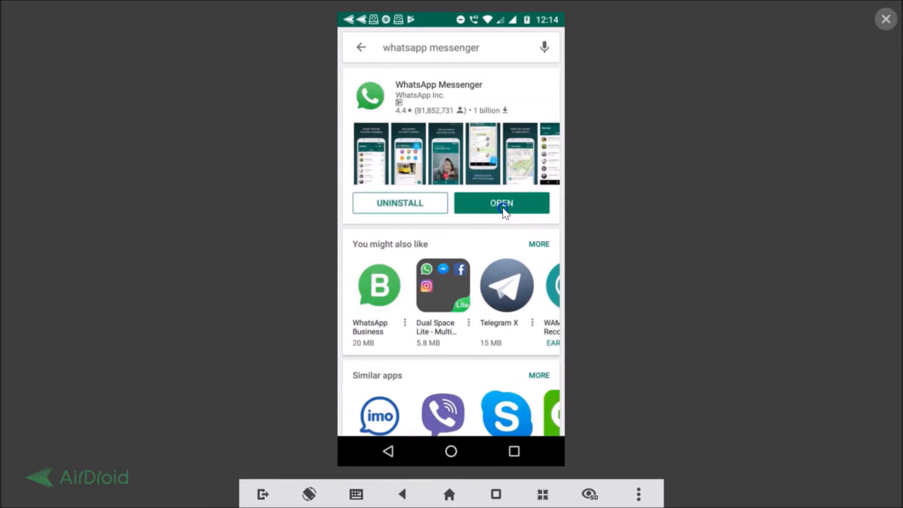
Step: Launch WhatsApp, agree to the terms and allow contacts and media access to reach phone verification
left_click(501, 203)
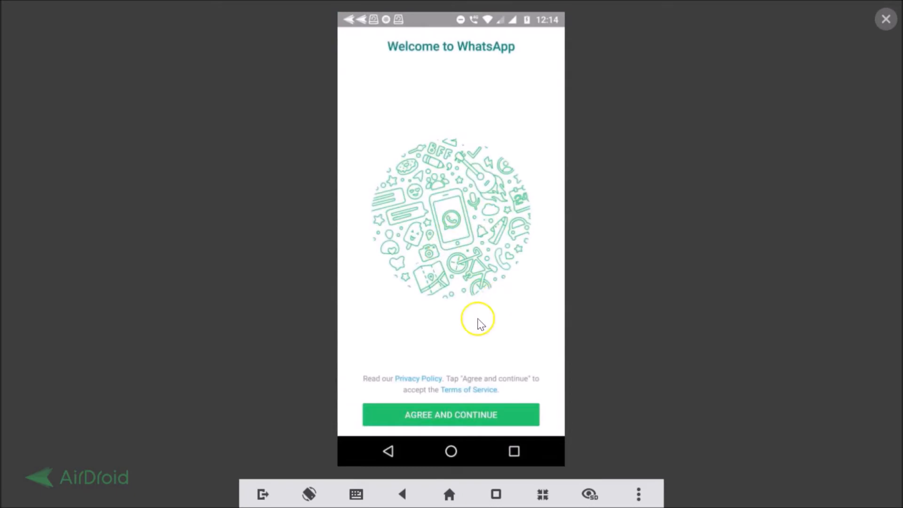
left_click(450, 414)
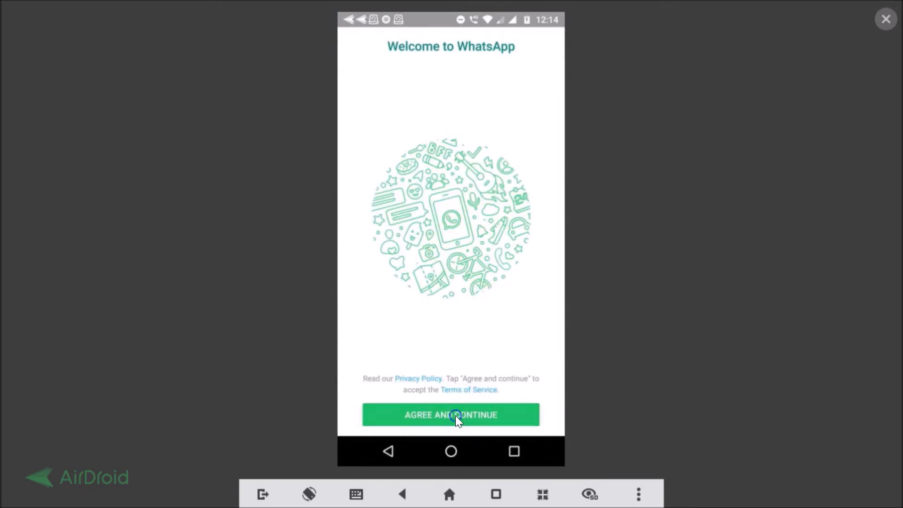
left_click(451, 414)
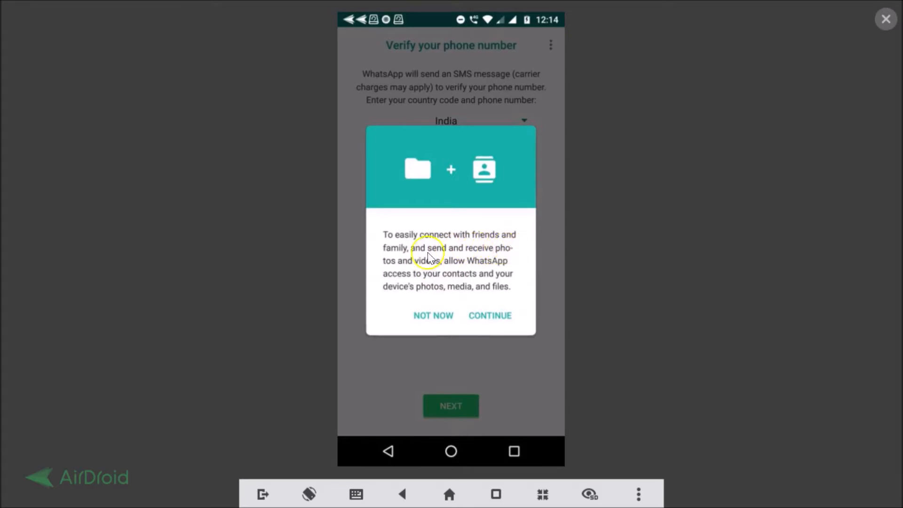
mouse_move(446, 265)
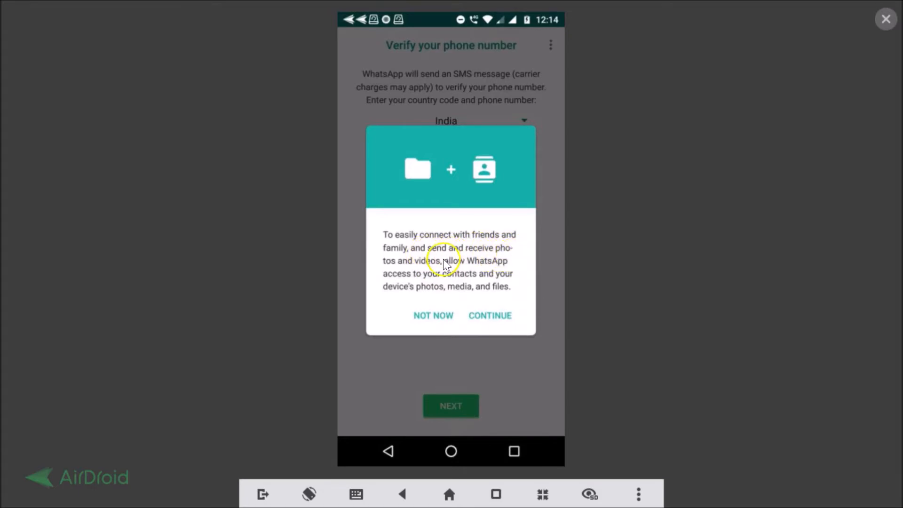
mouse_move(426, 285)
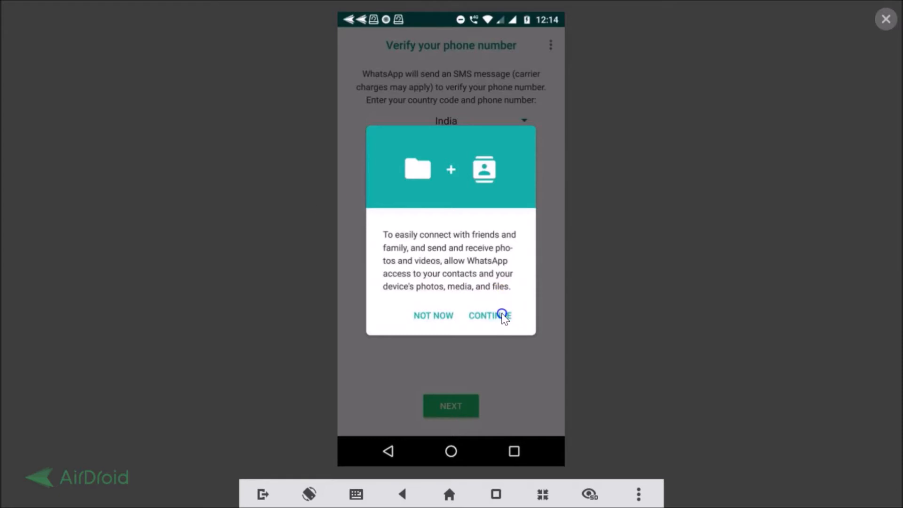
left_click(488, 315)
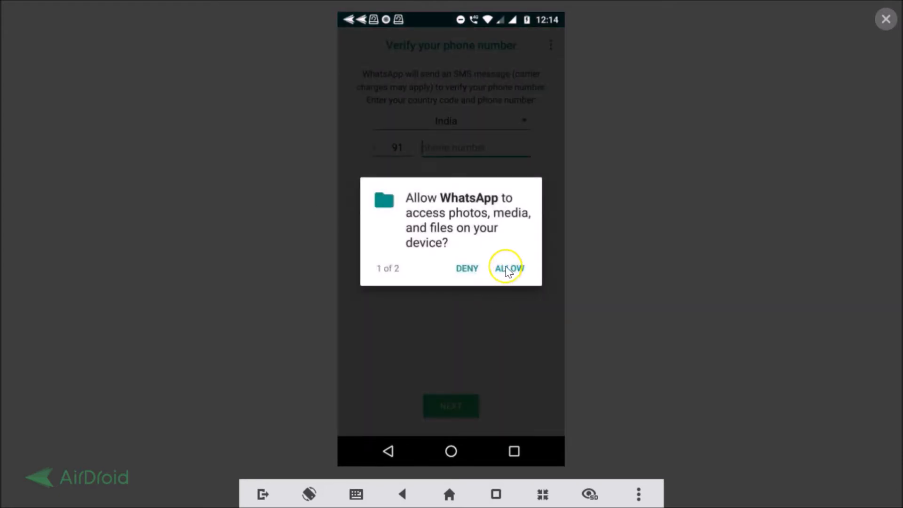
left_click(508, 268)
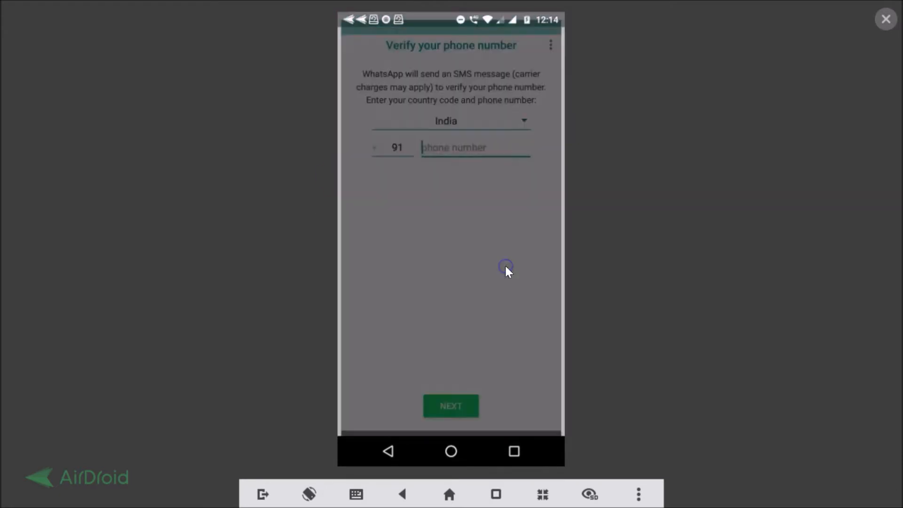
Step: Choose India as the country for the phone number
left_click(475, 147)
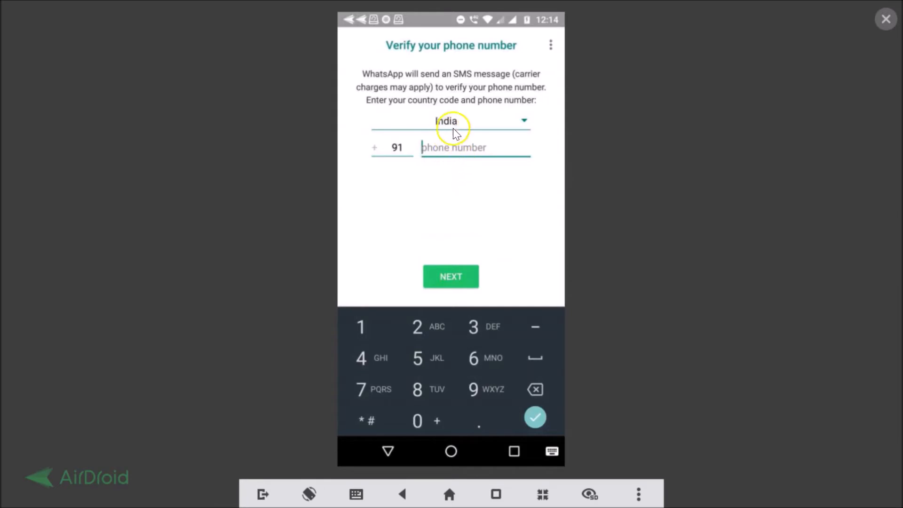
left_click(451, 121)
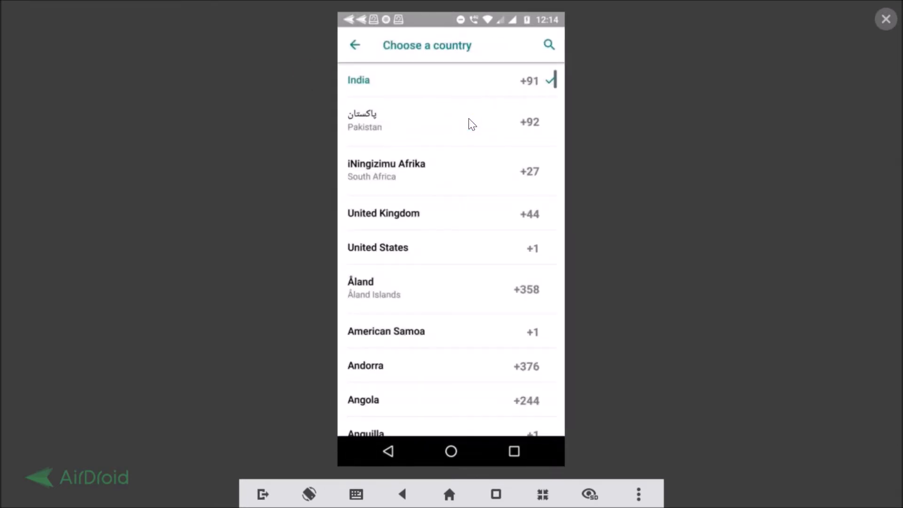
left_click(358, 80)
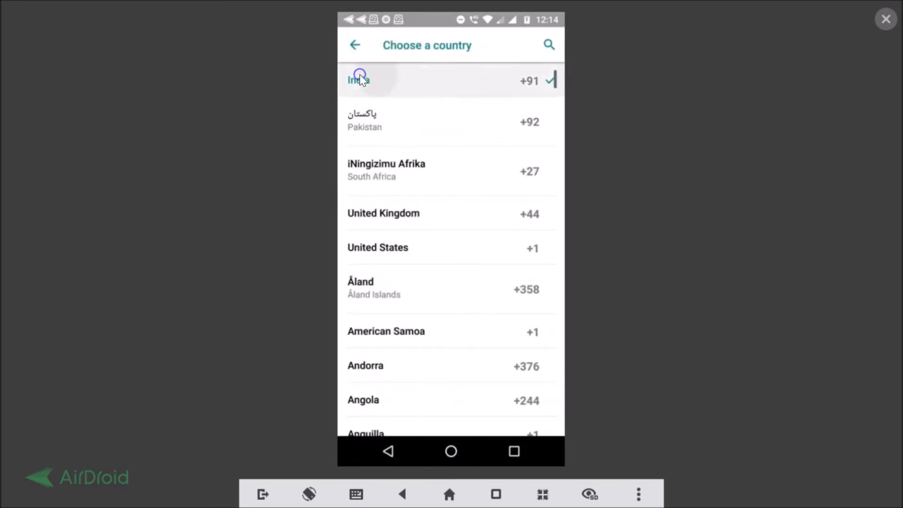
left_click(357, 80)
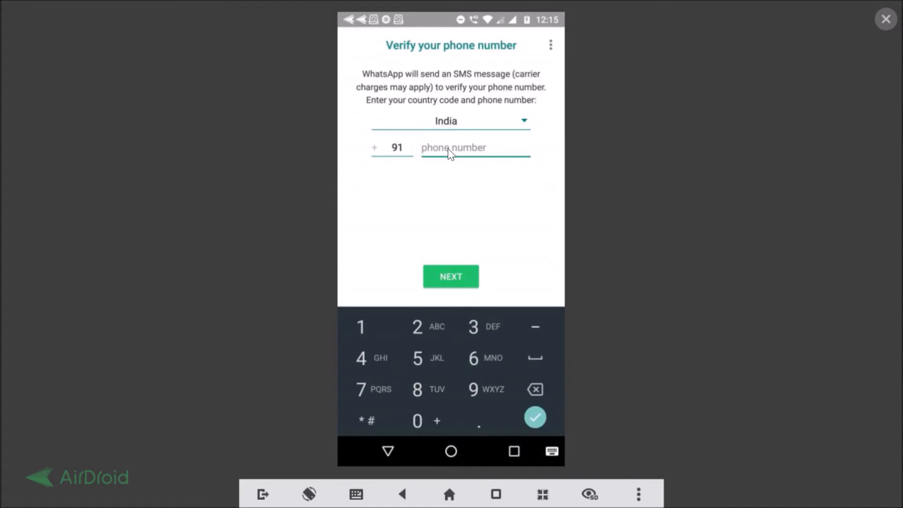
mouse_move(460, 156)
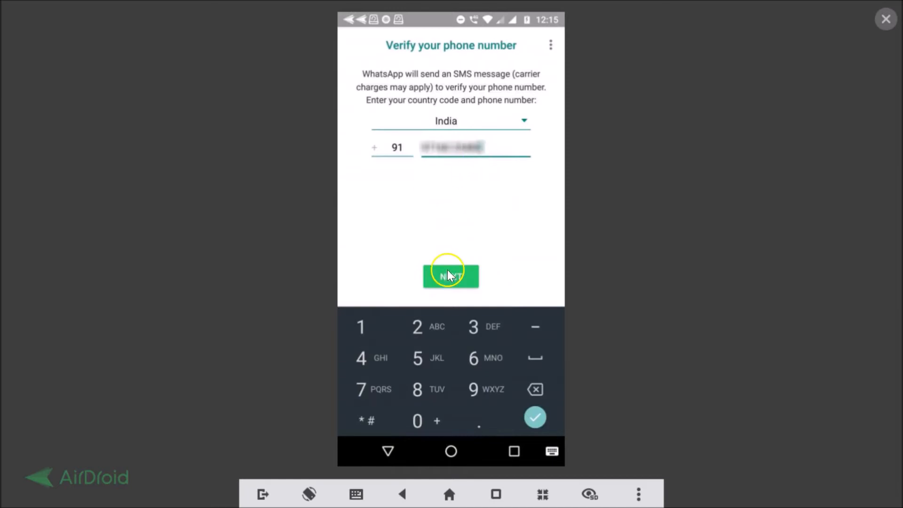
Step: Submit the entered phone number and bring up the confirmation prompt for it
left_click(450, 276)
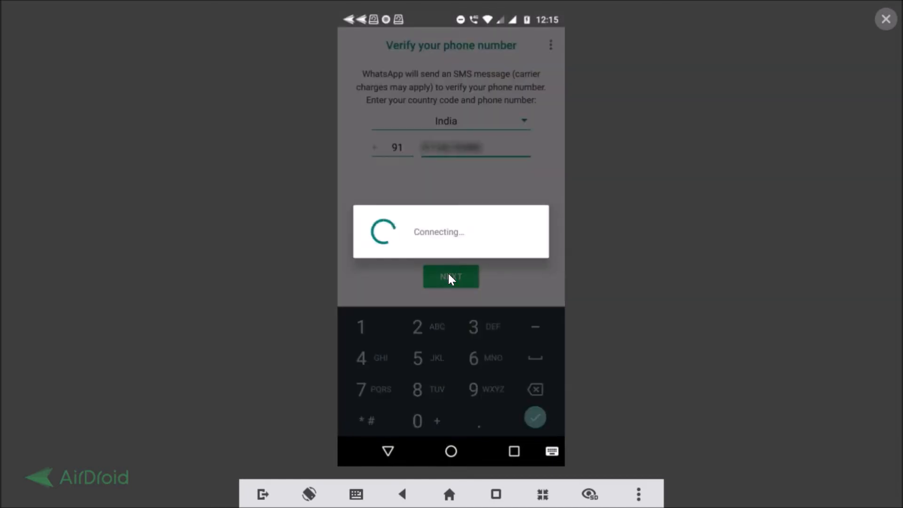
left_click(451, 277)
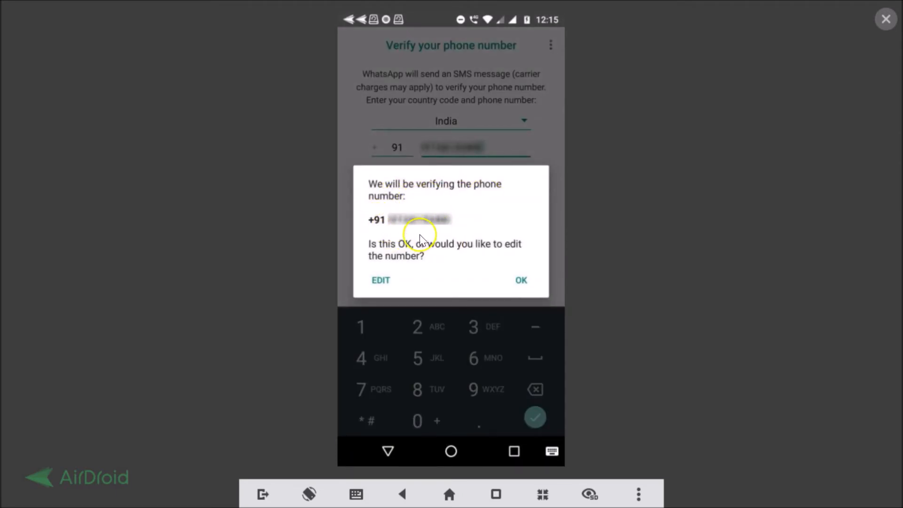
mouse_move(401, 257)
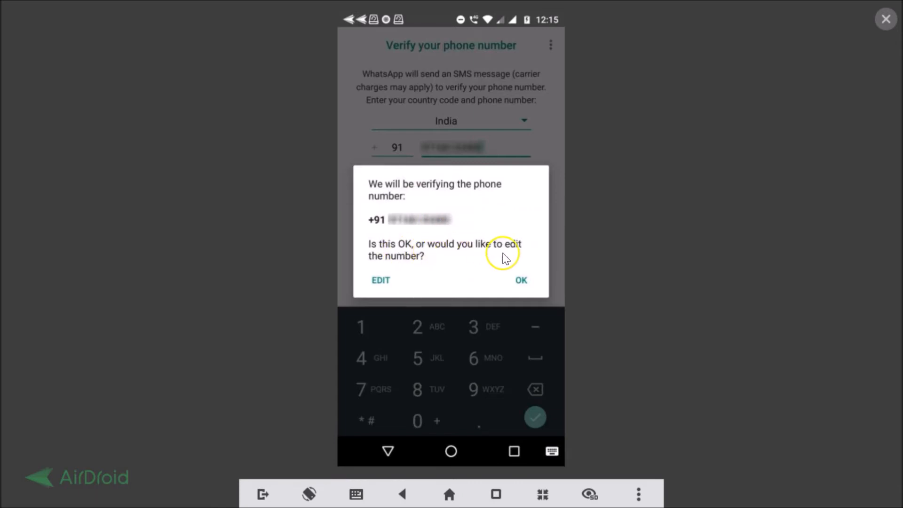
mouse_move(429, 234)
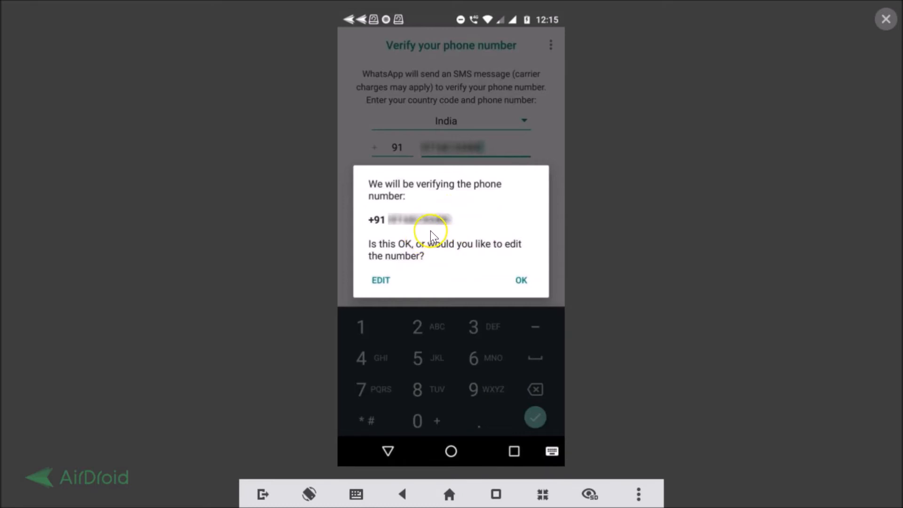
left_click(520, 281)
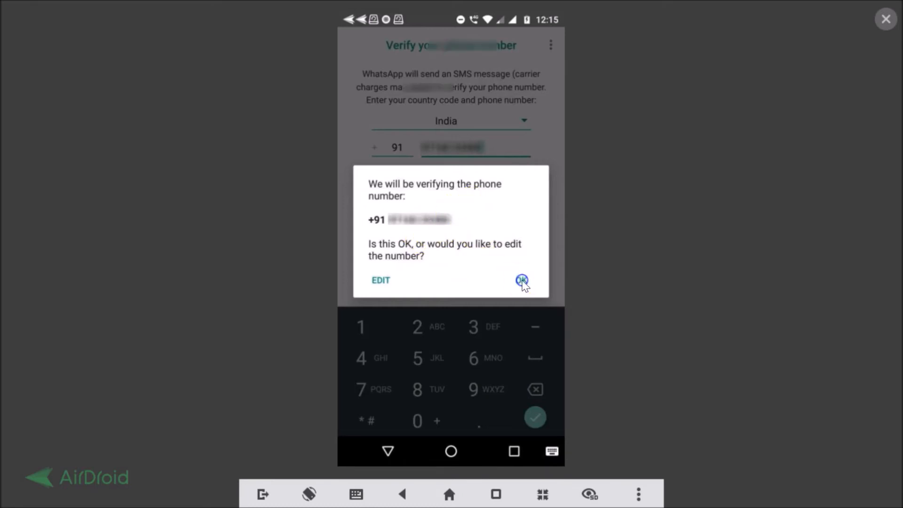
Step: Confirm the number, then restore the 20 messages from the found Google Drive backup
left_click(520, 281)
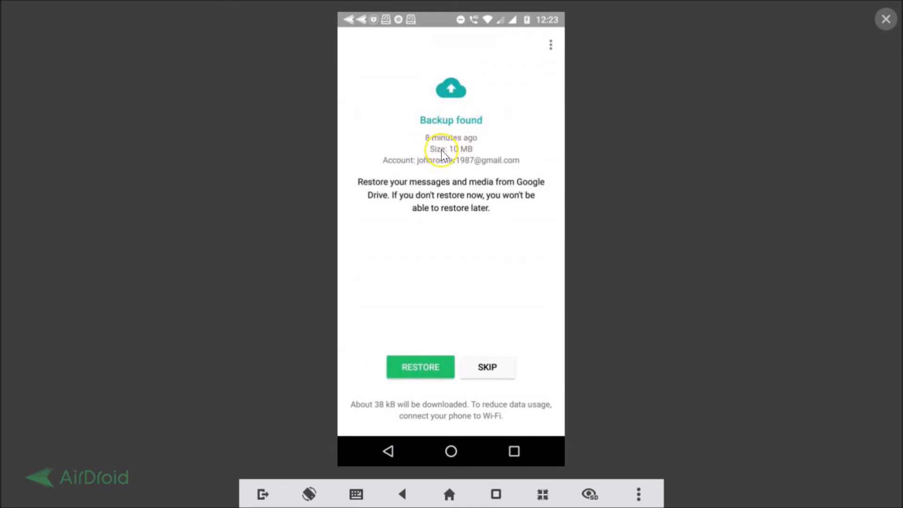
mouse_move(475, 157)
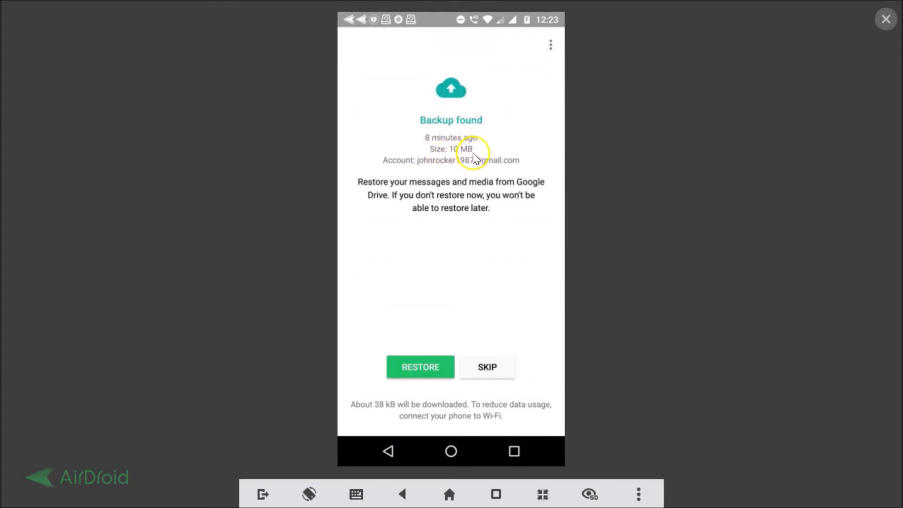
mouse_move(409, 166)
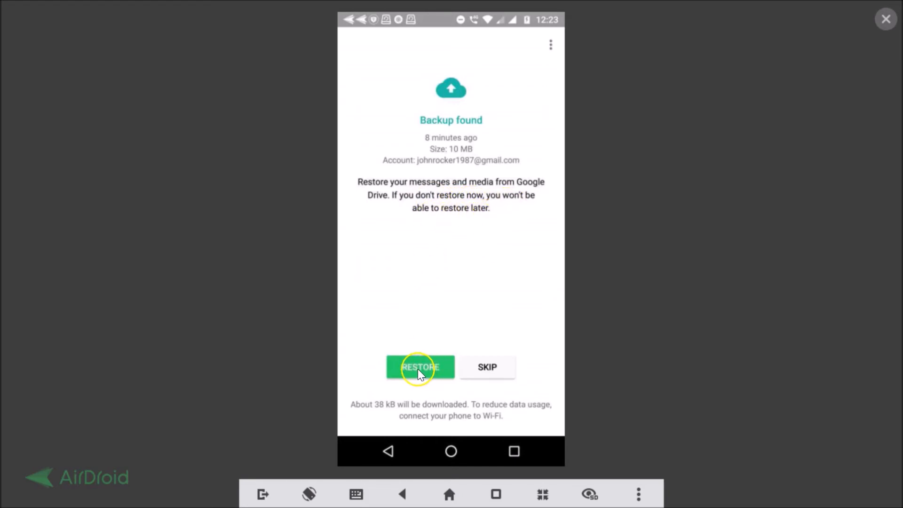
left_click(420, 368)
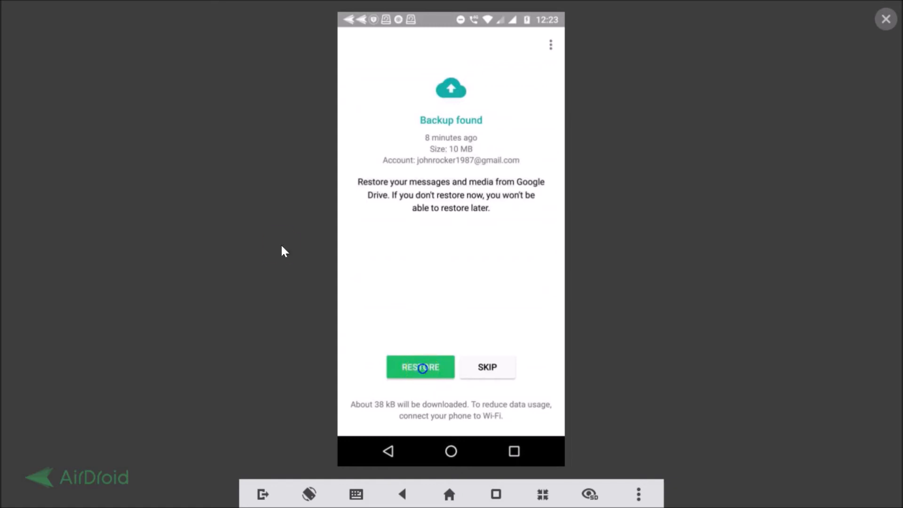
left_click(420, 367)
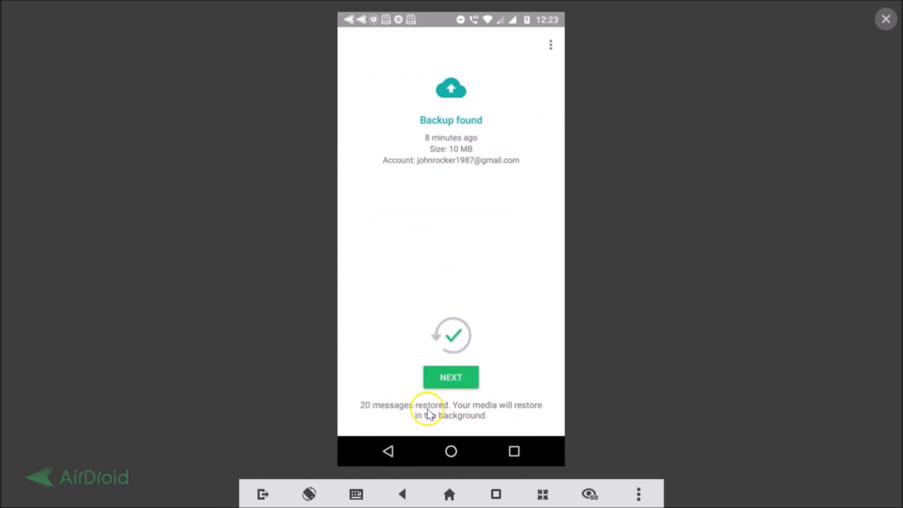
mouse_move(493, 420)
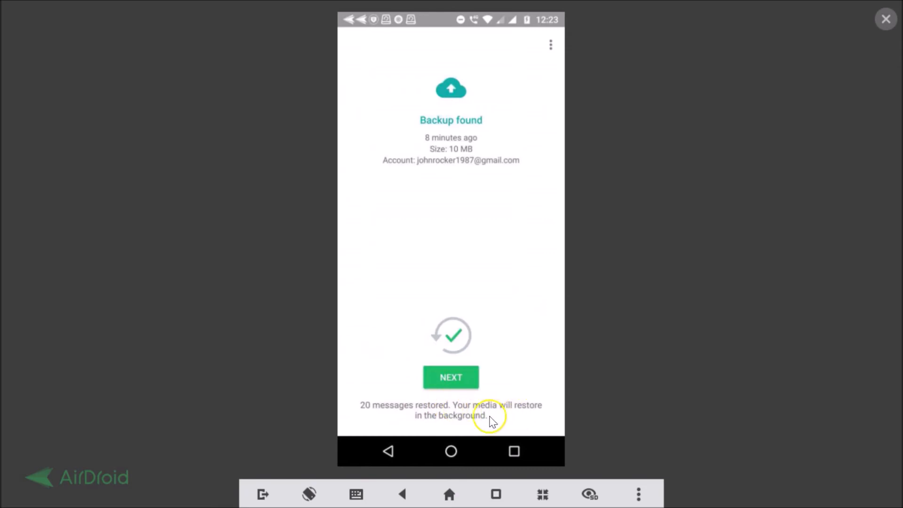
Step: Continue past the restore, set the profile name to 'John' and finish setup to the chats list
left_click(451, 377)
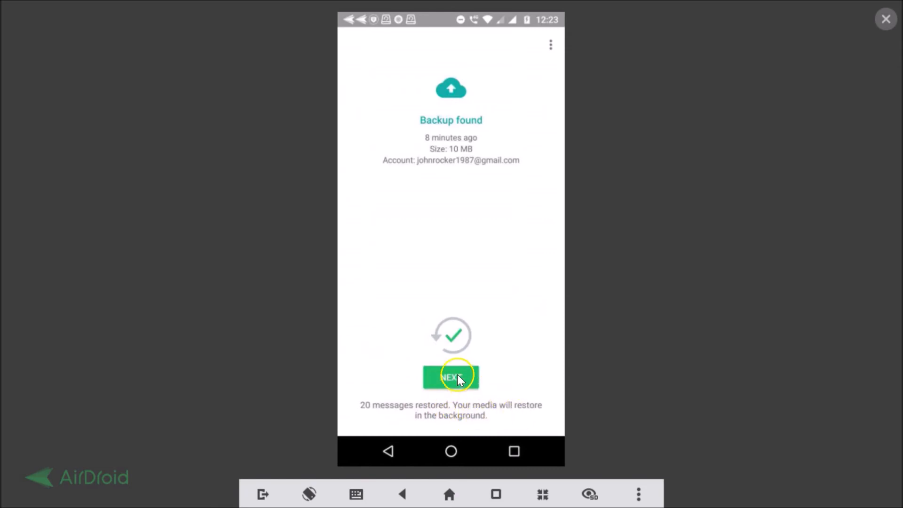
left_click(451, 377)
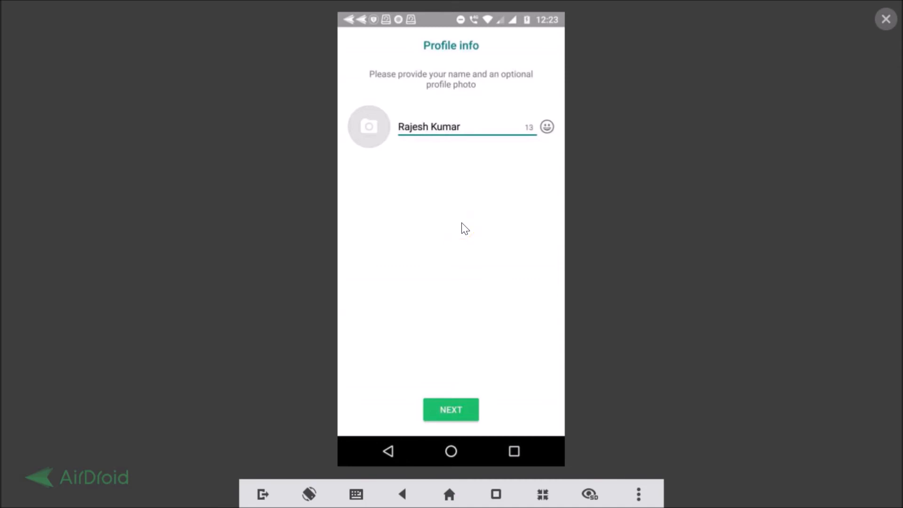
left_click(461, 127)
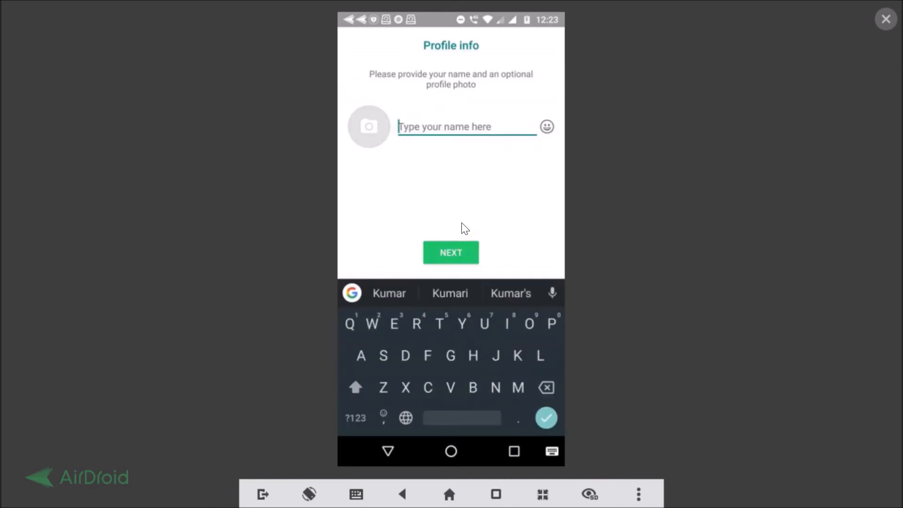
type("John")
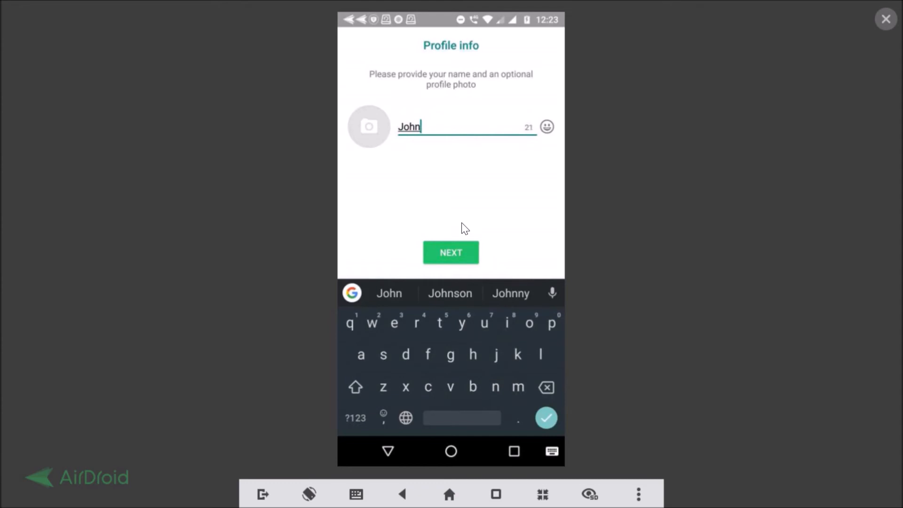
left_click(451, 252)
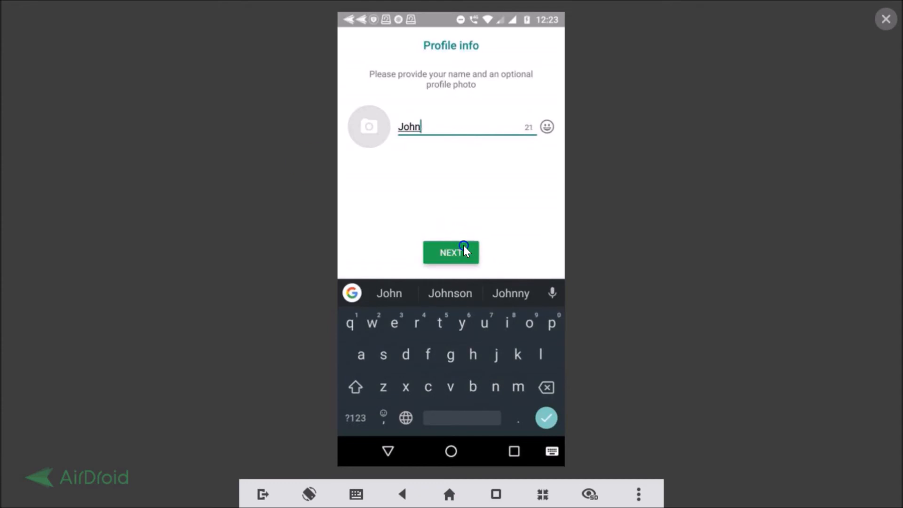
left_click(451, 252)
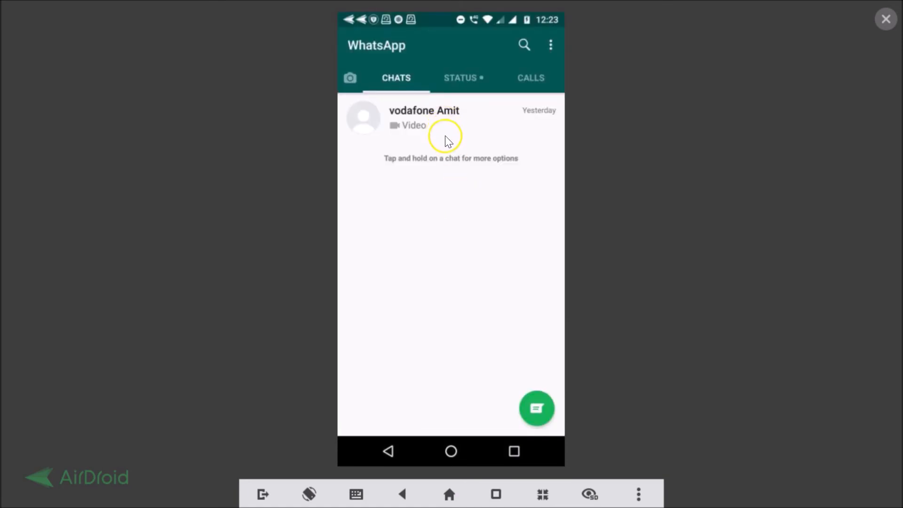
left_click(424, 117)
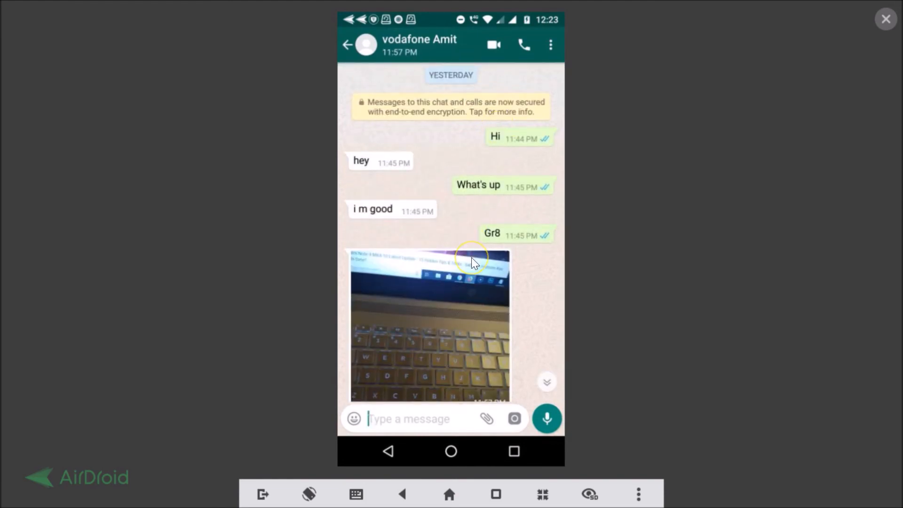
scroll("down", 3)
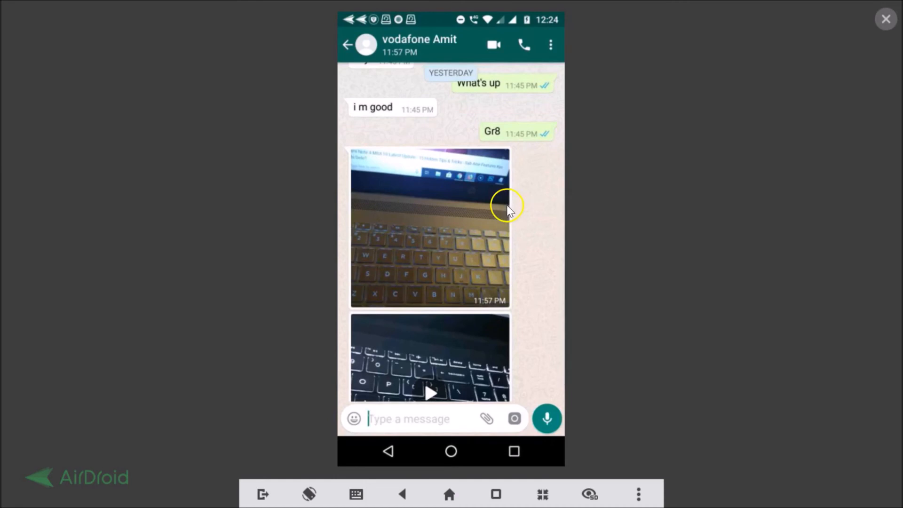
scroll("down", 3)
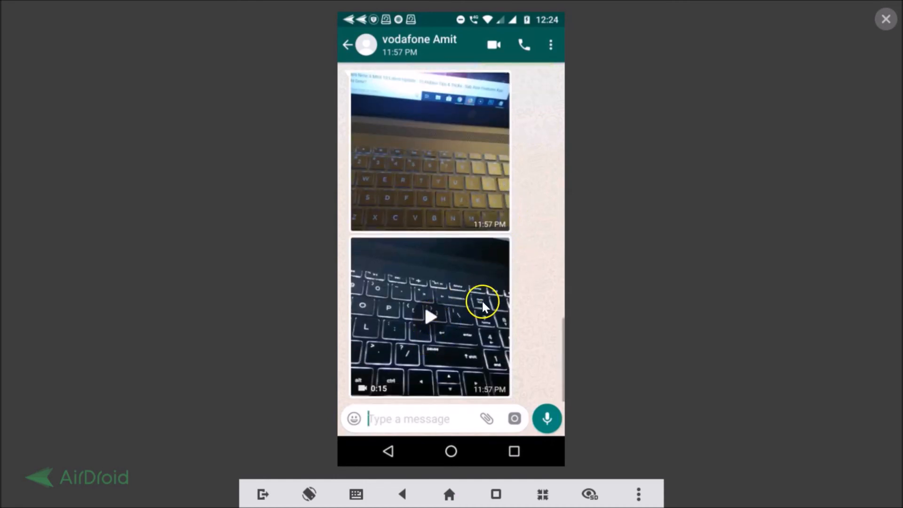
left_click(347, 45)
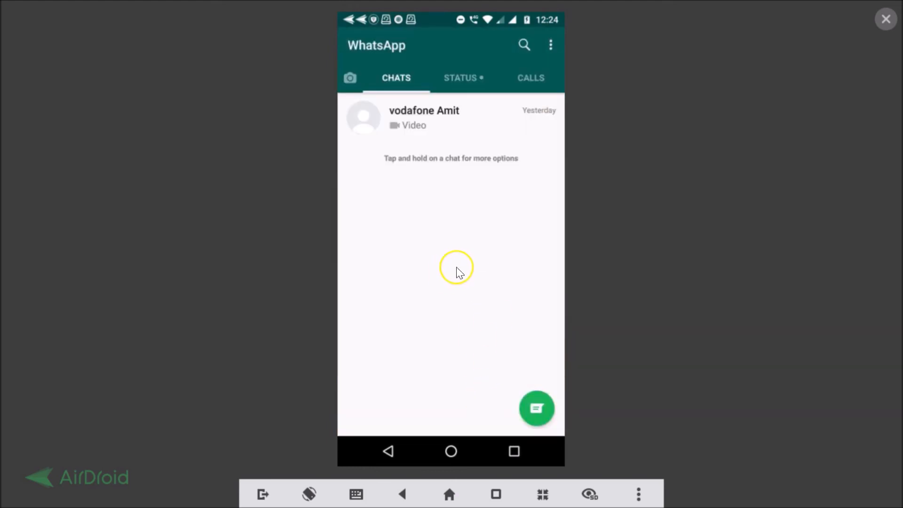
mouse_move(443, 202)
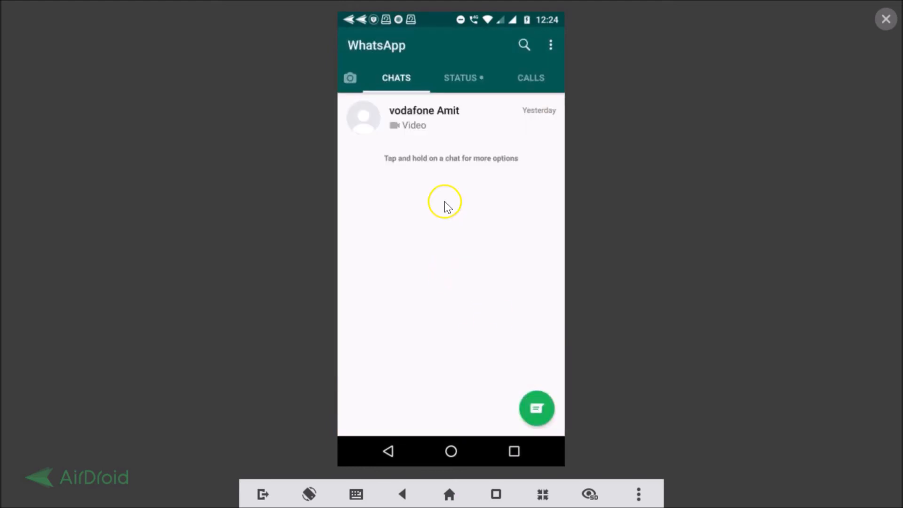